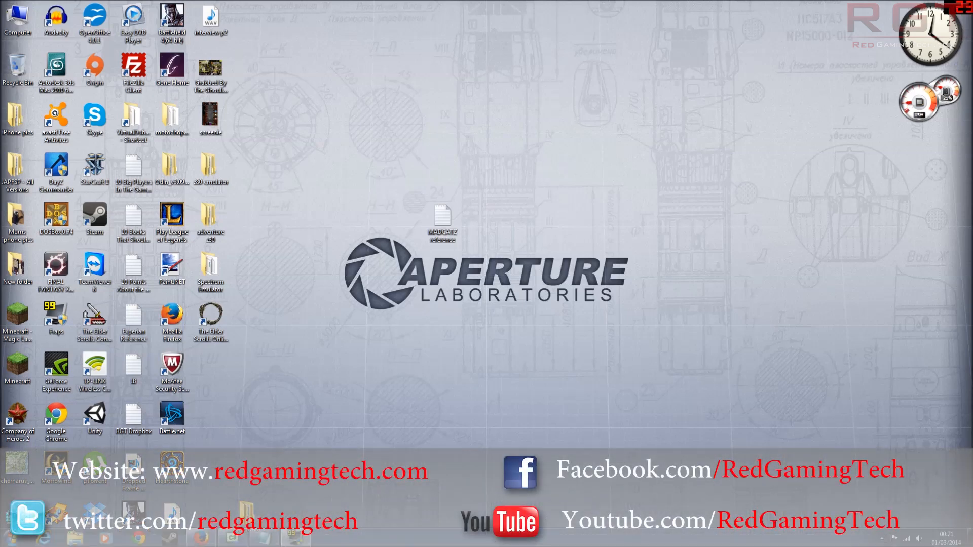
pyautogui.moveTo(656, 180)
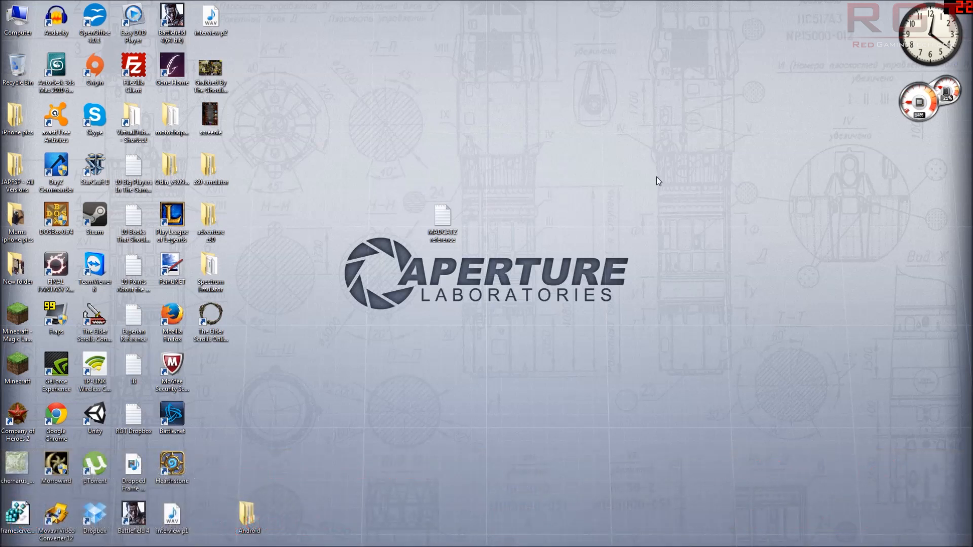
pyautogui.moveTo(619, 265)
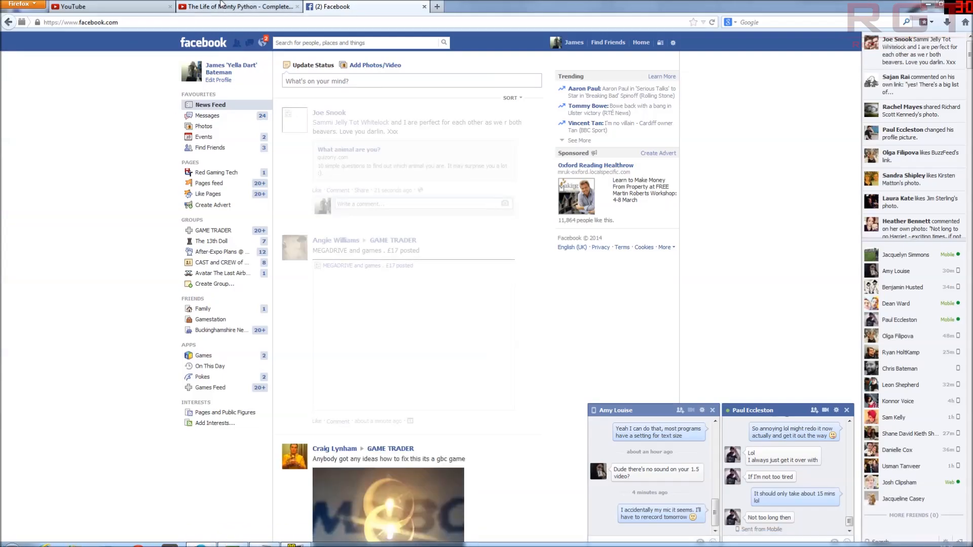
# Step: Bring the YouTube subscriptions feed forward, leaving Facebook open in its own tab
pyautogui.click(239, 6)
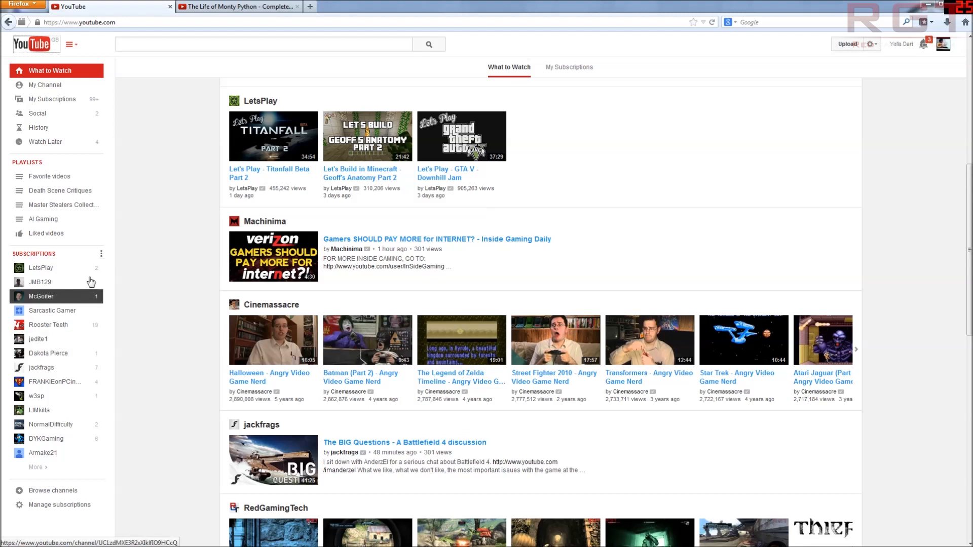
# Step: Search YouTube for 'red gaming tech' and go to the RedGamingTech channel page
pyautogui.click(100, 253)
pyautogui.write('r')
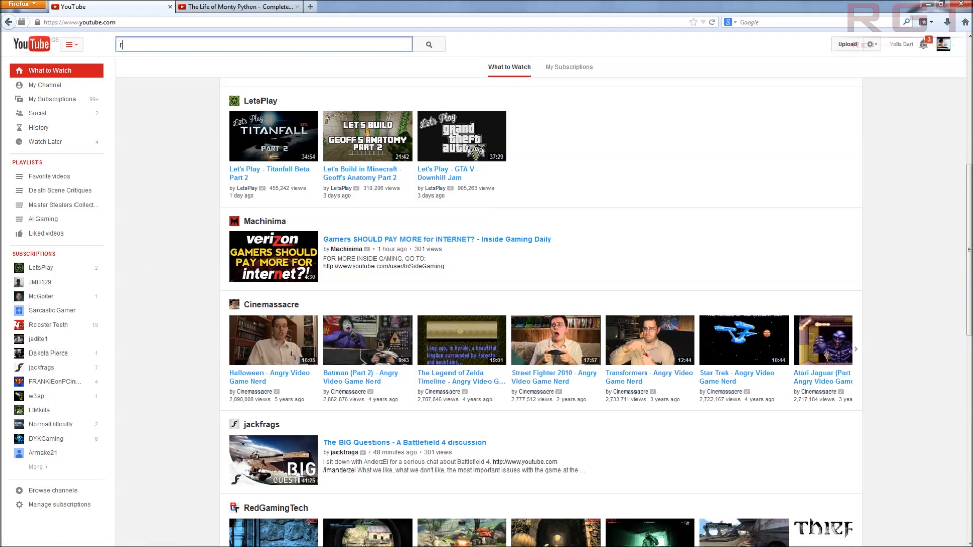
pyautogui.write('ed gaming')
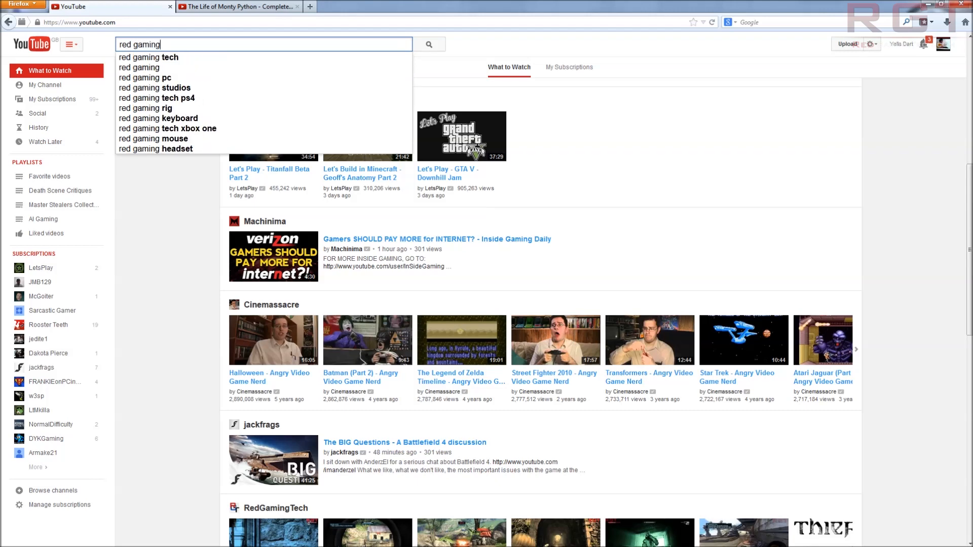
pyautogui.click(149, 57)
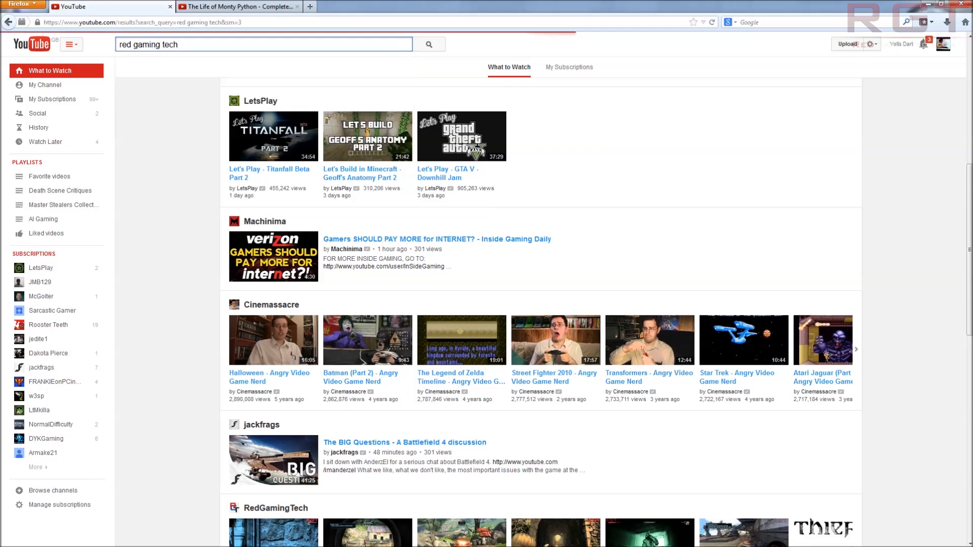
pyautogui.click(429, 44)
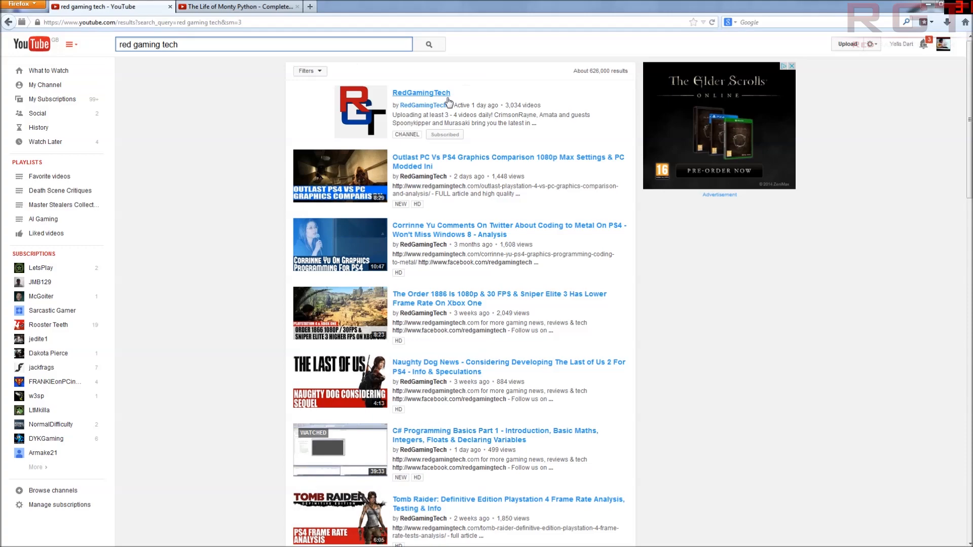
pyautogui.click(421, 92)
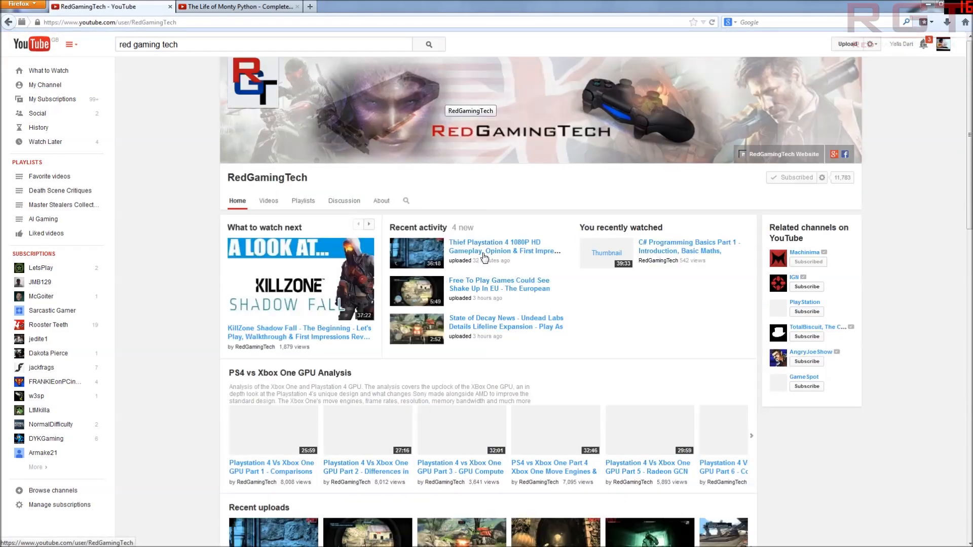
# Step: Scroll down the channel page toward the C# Programming Basics Part 1 video
pyautogui.scroll(-3)
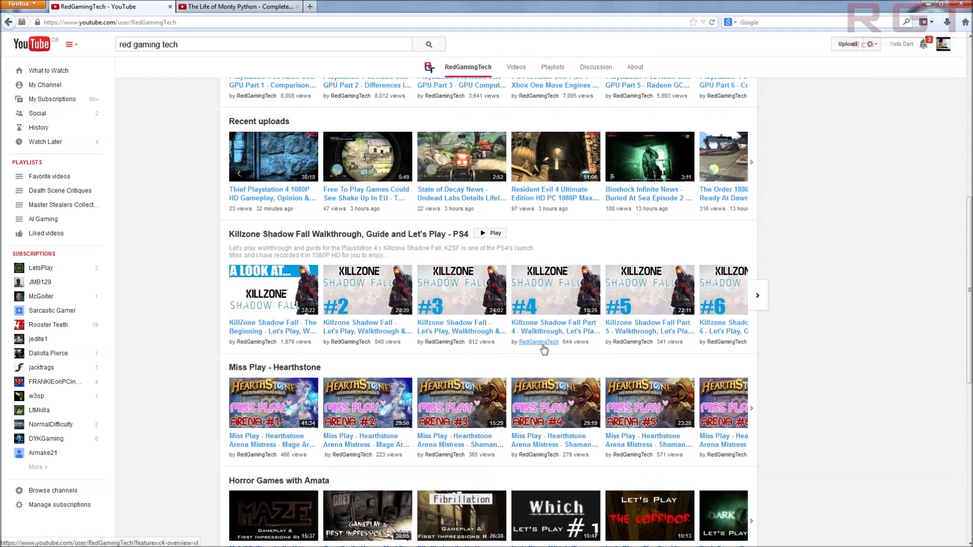
pyautogui.scroll(-3)
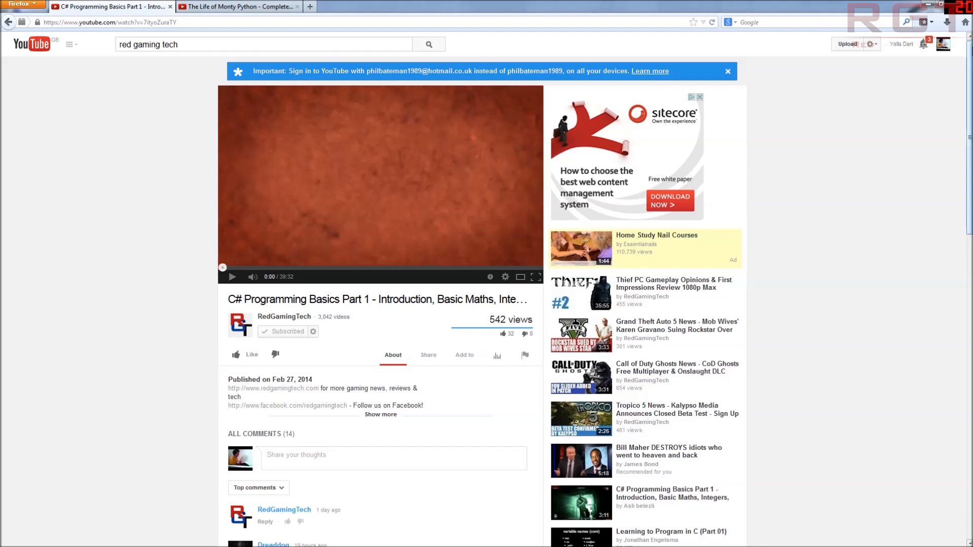
pyautogui.scroll(-3)
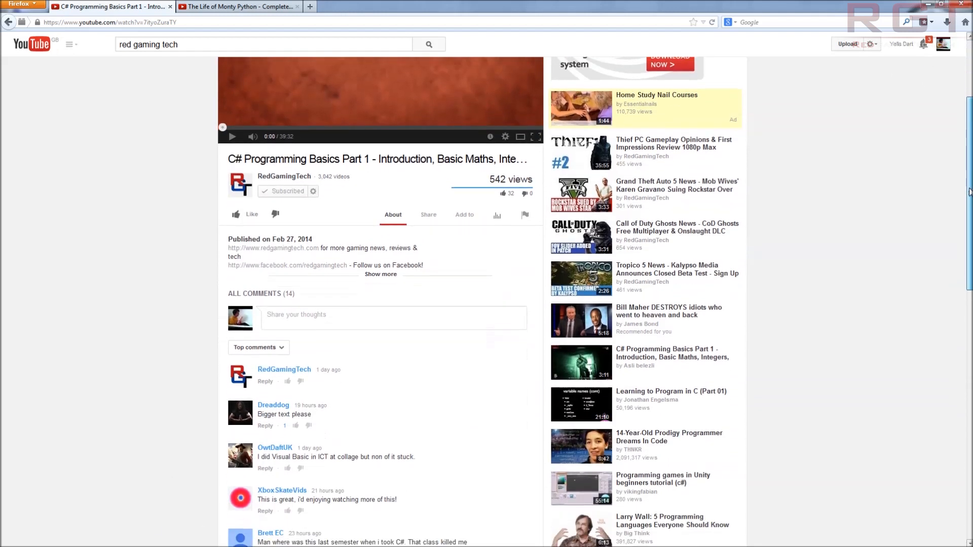
pyautogui.scroll(-3)
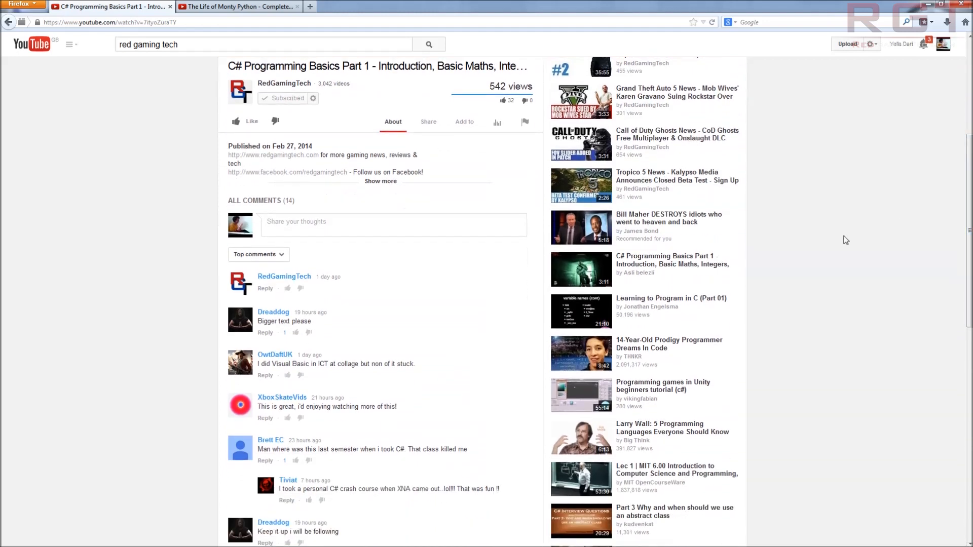
pyautogui.scroll(-3)
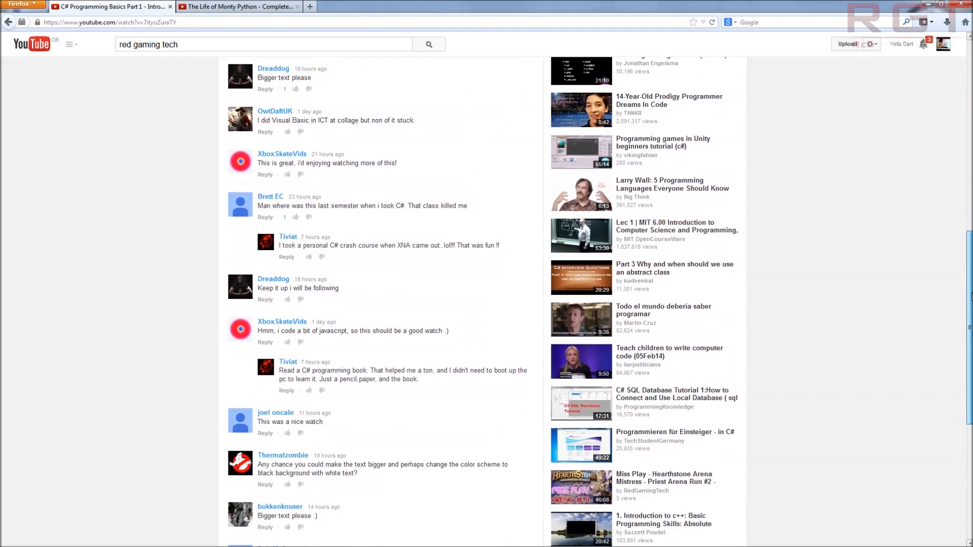
pyautogui.scroll(-3)
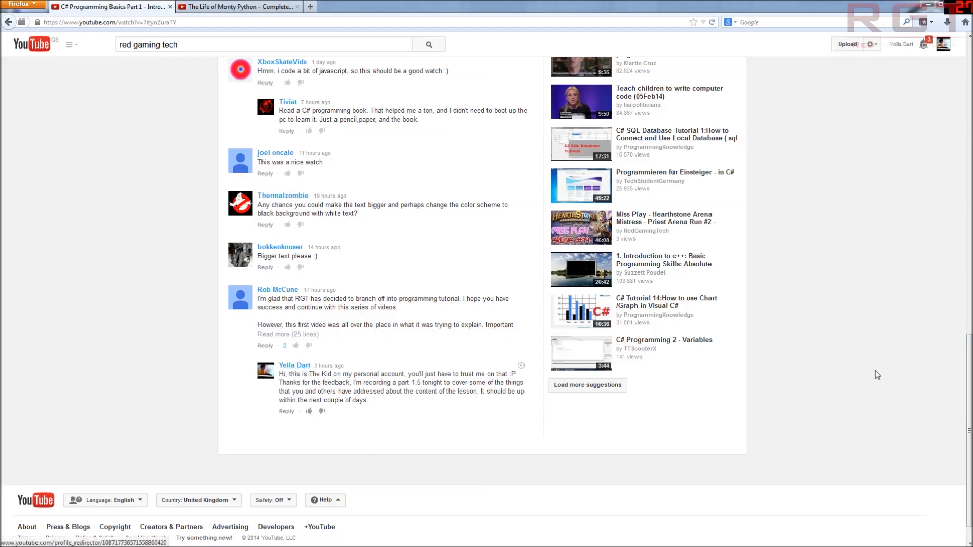
pyautogui.scroll(3)
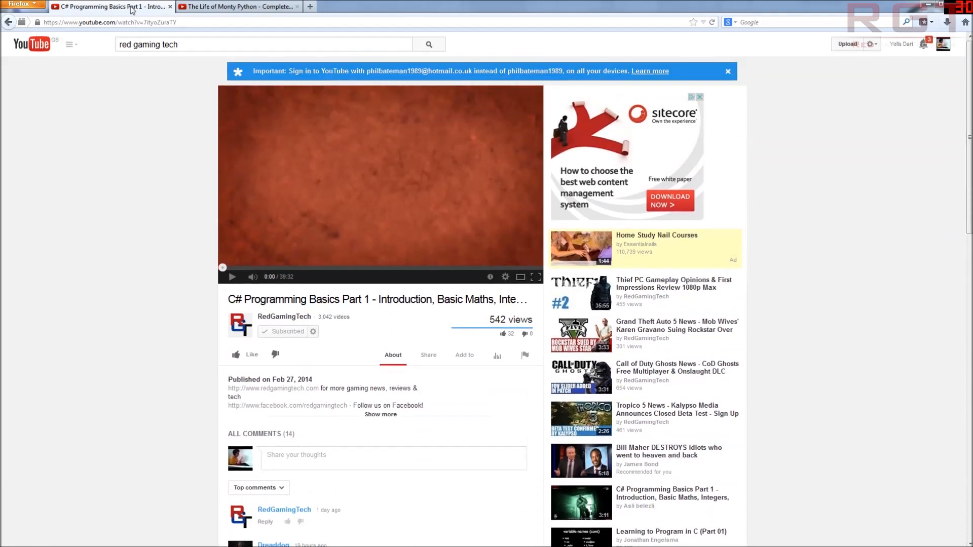
# Step: Reach the Google home page and search for 'visual studio'
pyautogui.click(239, 6)
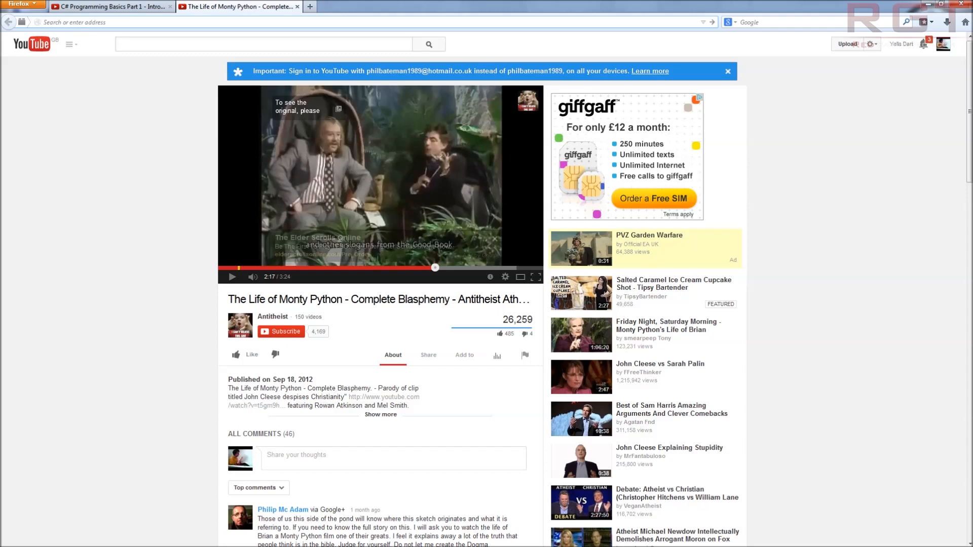
pyautogui.click(239, 6)
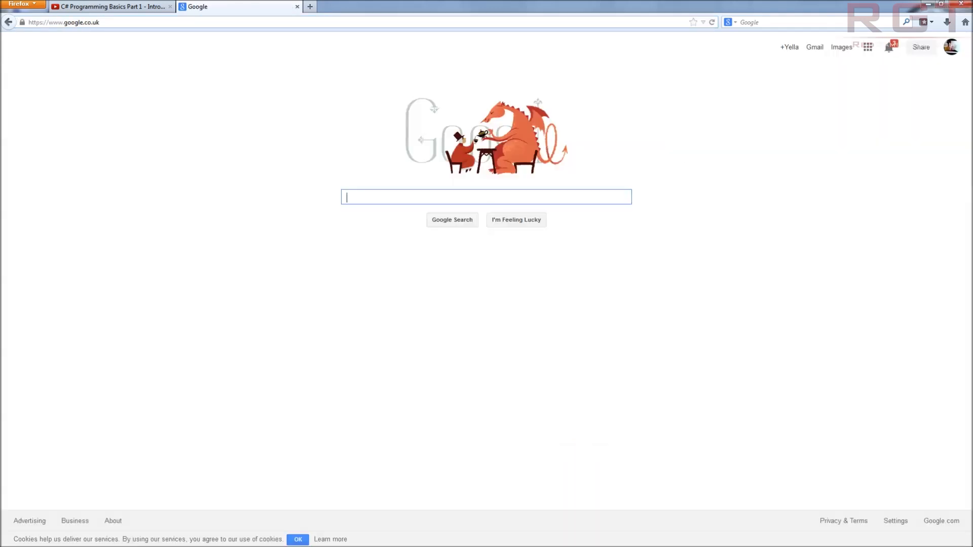
pyautogui.write('vidual st')
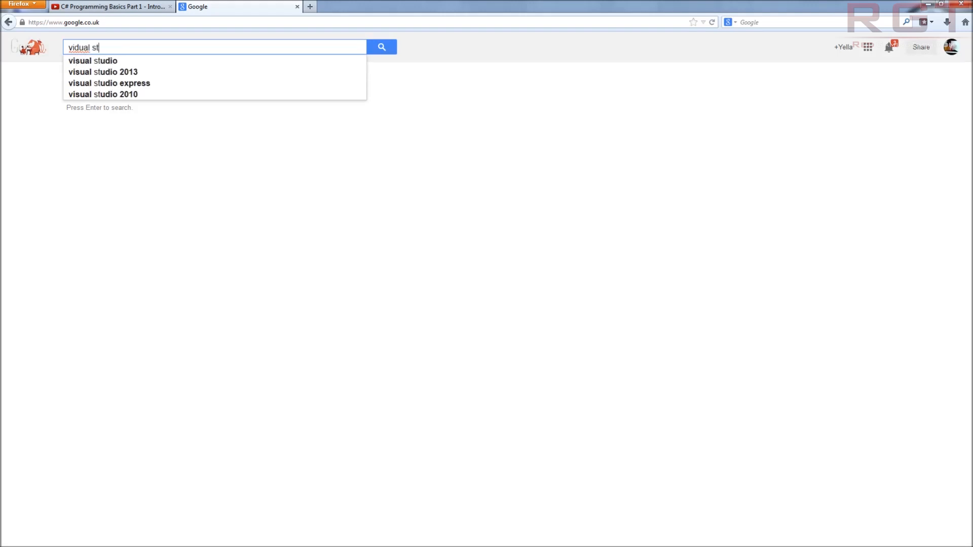
pyautogui.write('udio')
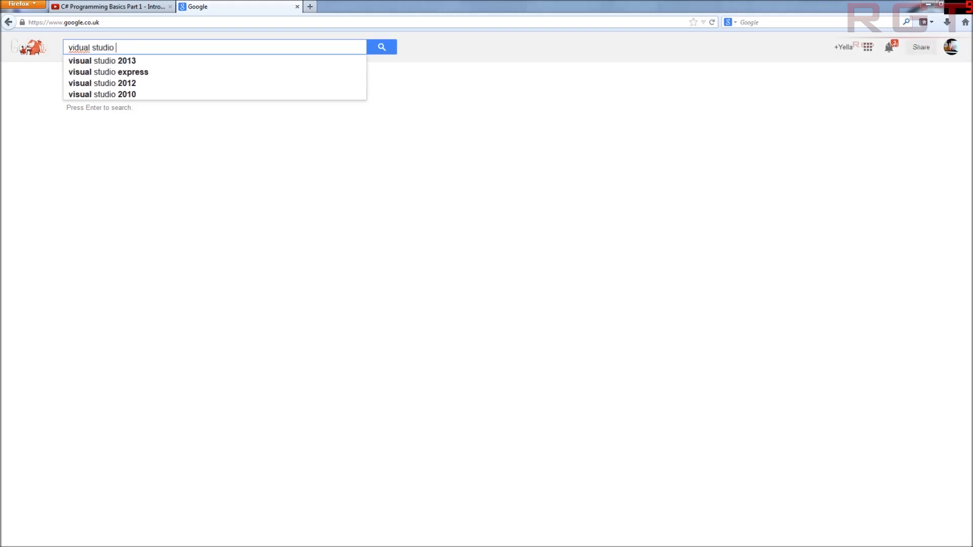
pyautogui.press('Return')
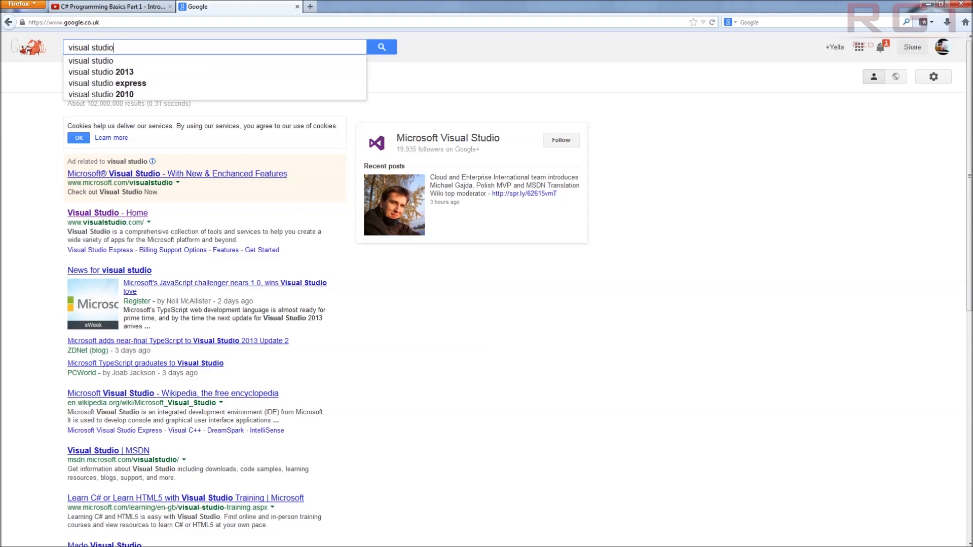
# Step: Refine the Google search to 'visual studio 2010 express' and list its results
pyautogui.write('2010 expre')
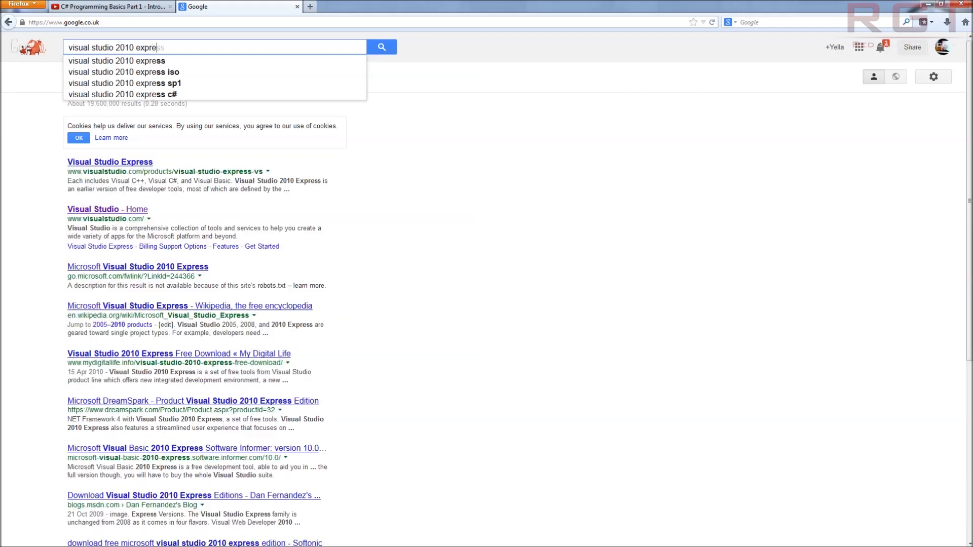
pyautogui.click(381, 47)
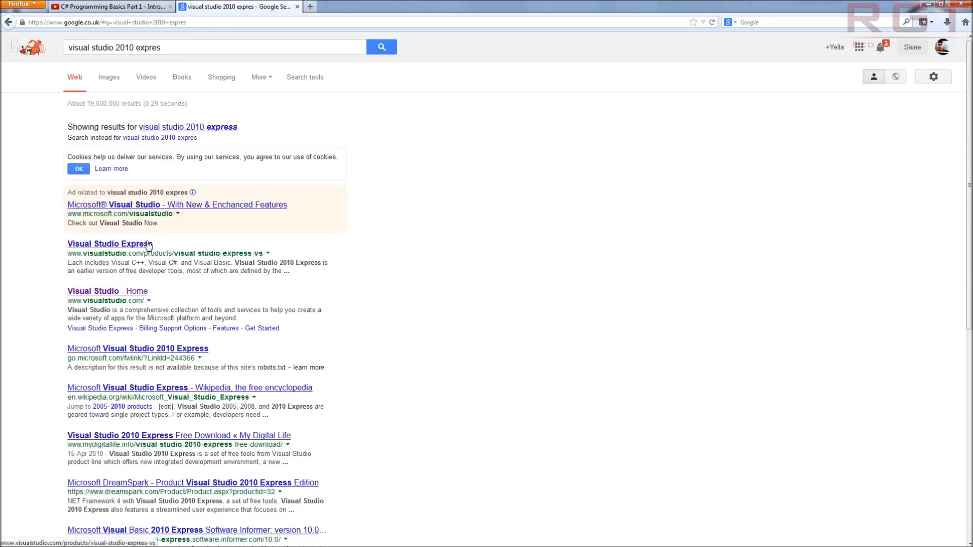
# Step: From the Visual Studio Express result, reach the downloads page and expand Visual C# 2010 Express details
pyautogui.click(107, 290)
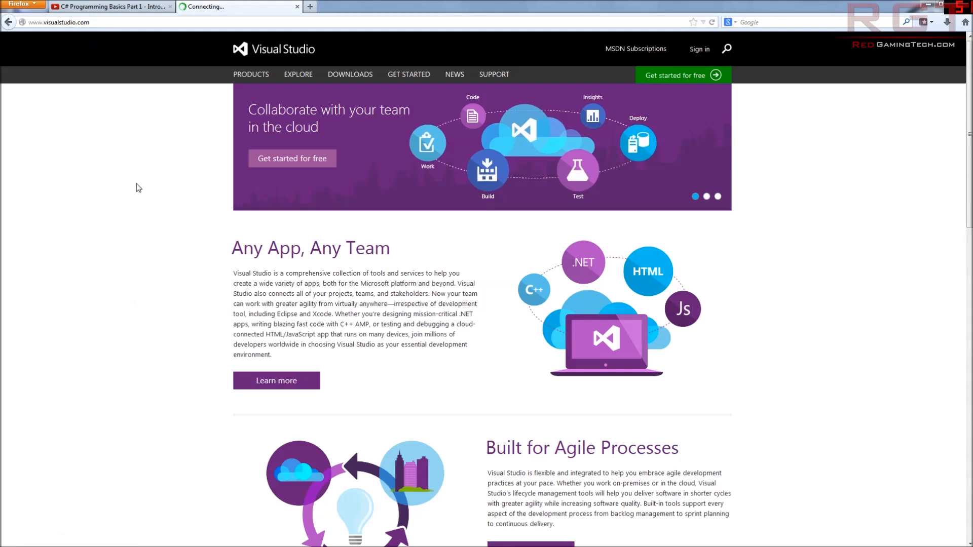
pyautogui.moveTo(349, 74)
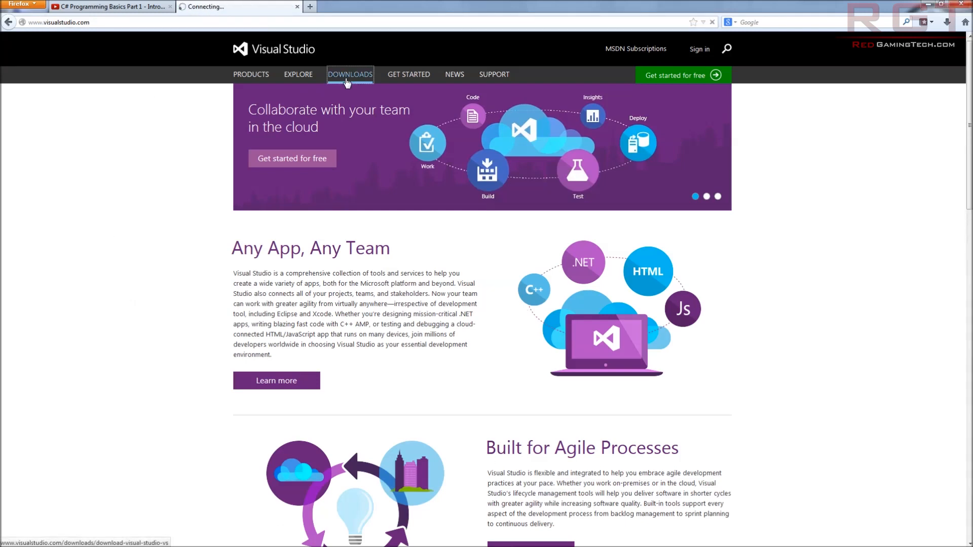
pyautogui.click(348, 74)
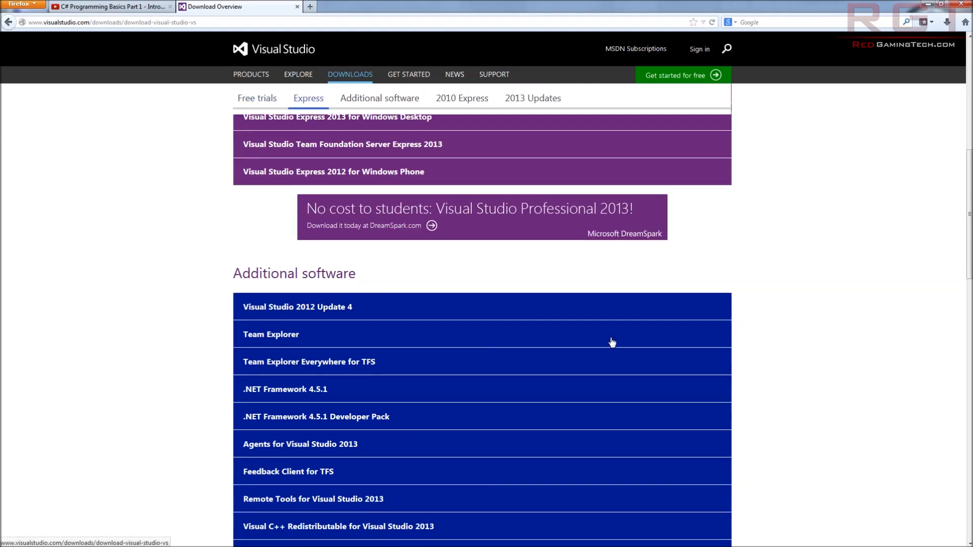
pyautogui.scroll(-3)
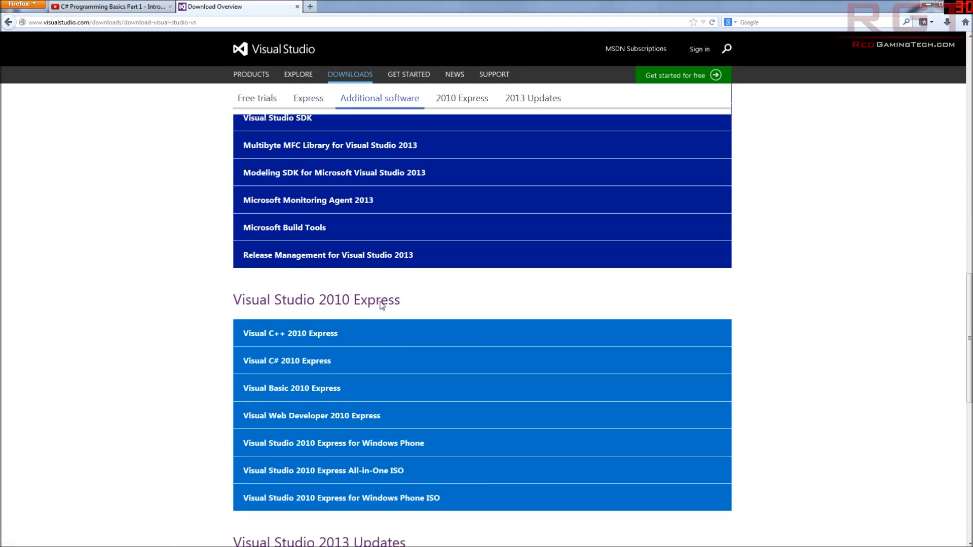
pyautogui.moveTo(280, 372)
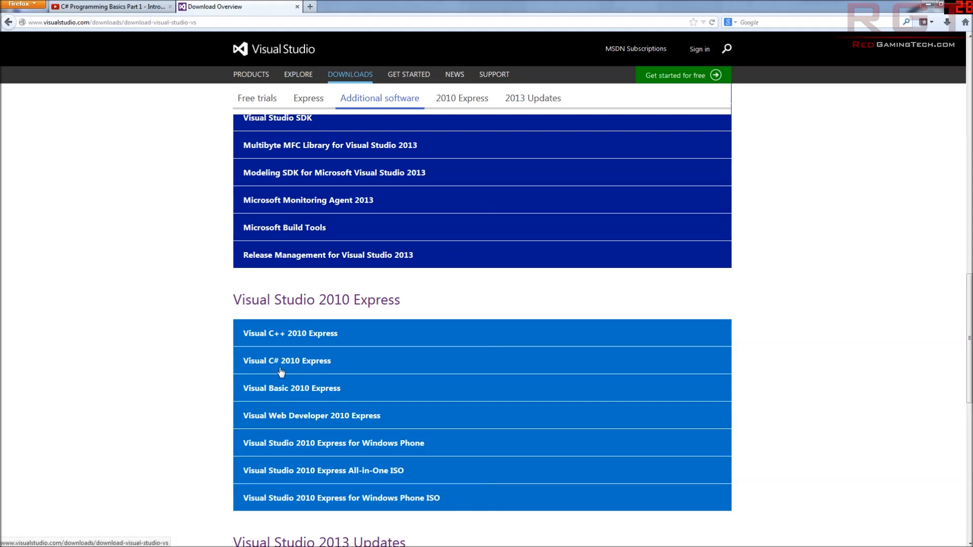
pyautogui.click(287, 360)
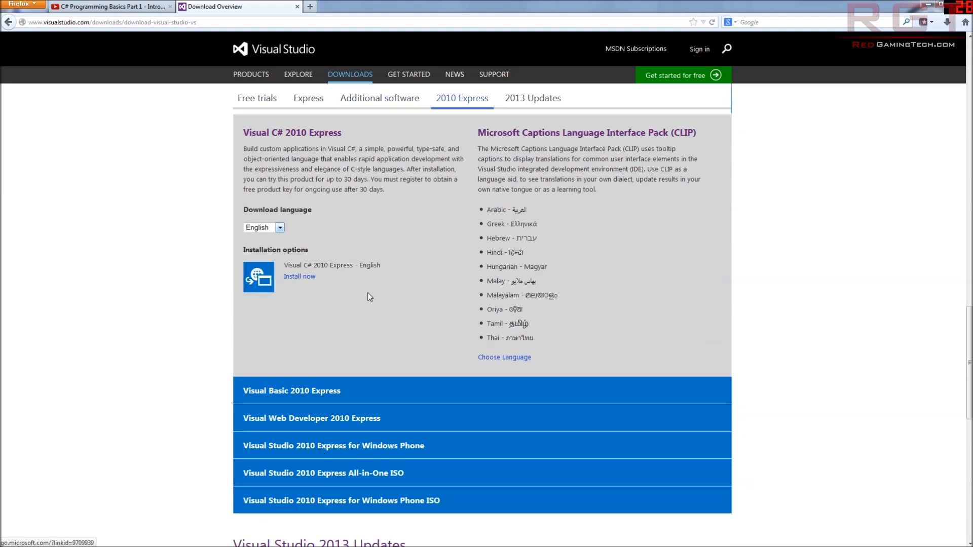
pyautogui.moveTo(827, 197)
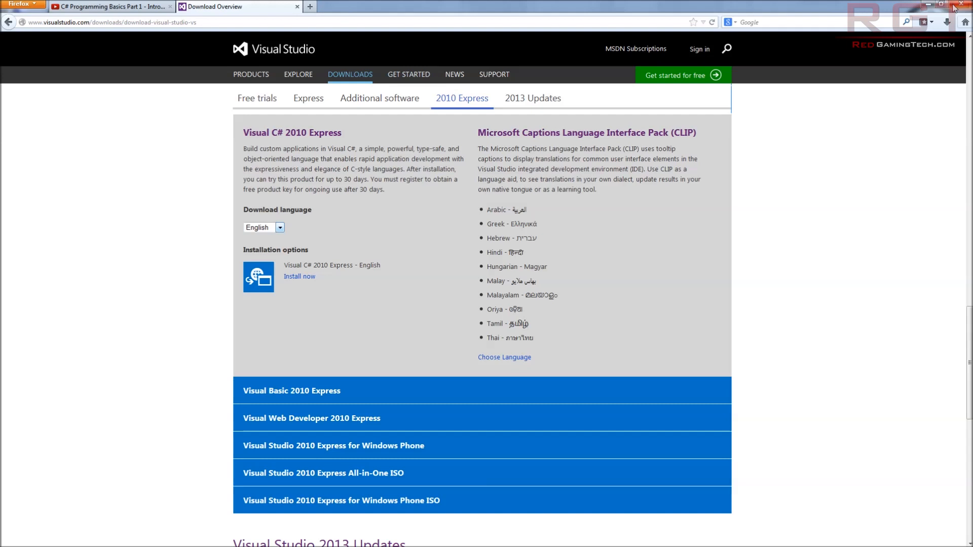
# Step: Close the Visual Studio downloads tab so the YouTube tutorial shows again
pyautogui.click(298, 7)
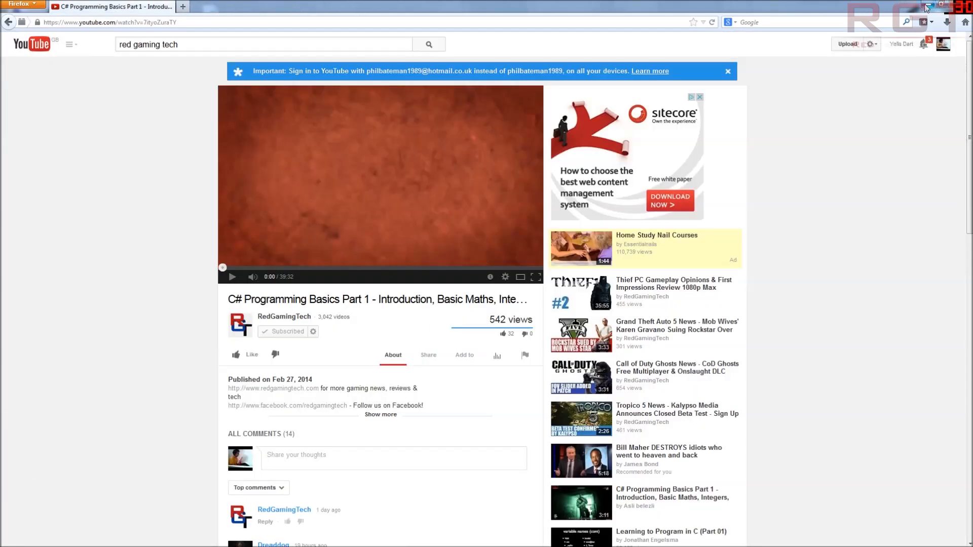
# Step: Minimize Firefox and launch Microsoft Visual C# 2010 Express from the Start menu
pyautogui.click(9, 537)
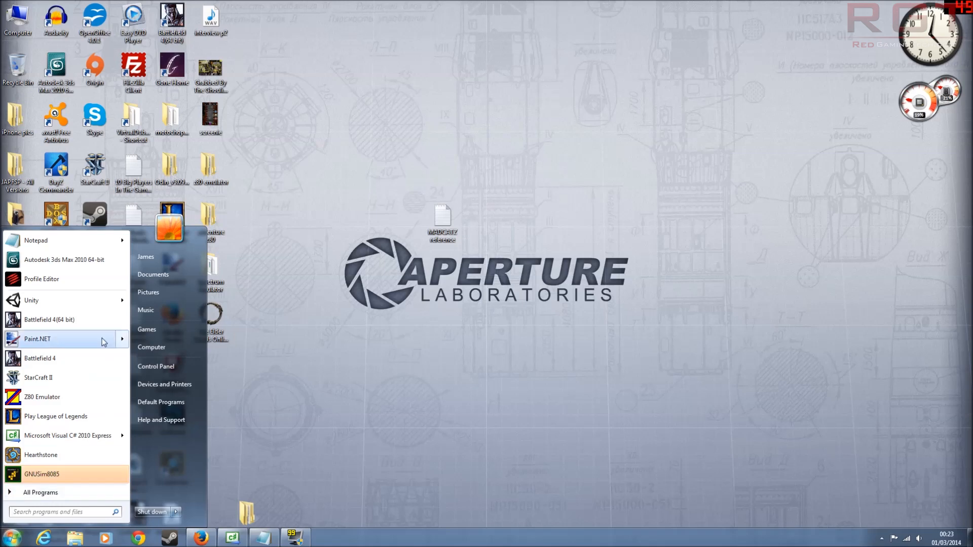
pyautogui.moveTo(85, 436)
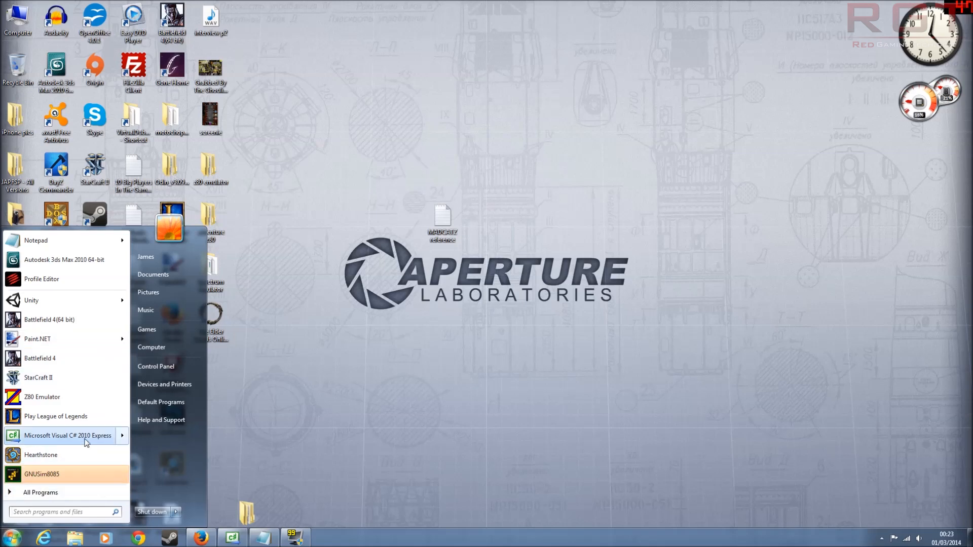
pyautogui.click(67, 435)
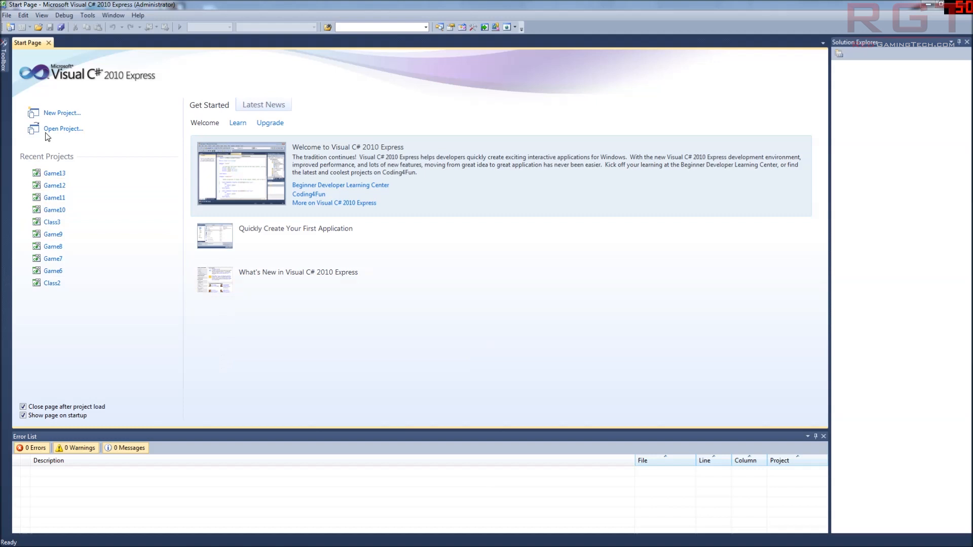
pyautogui.moveTo(48, 118)
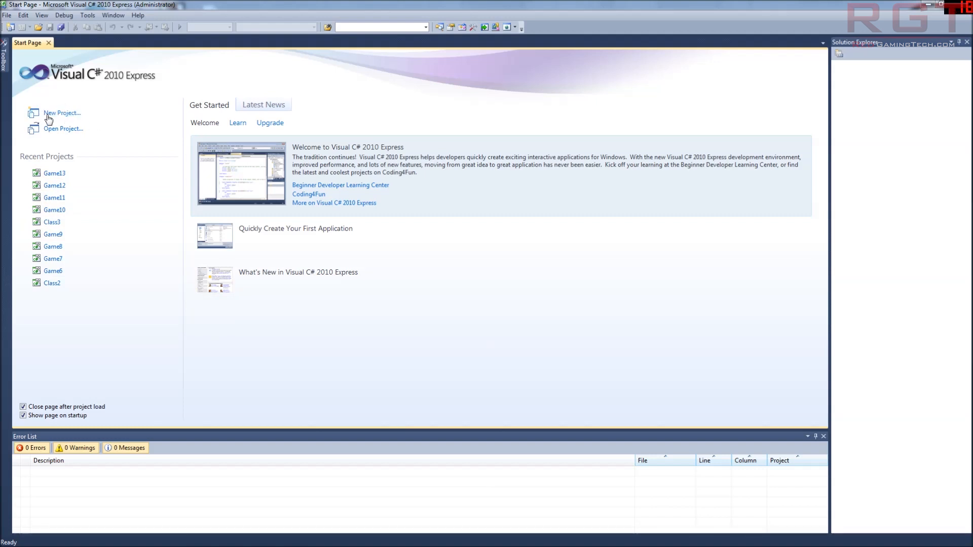
pyautogui.moveTo(482, 272)
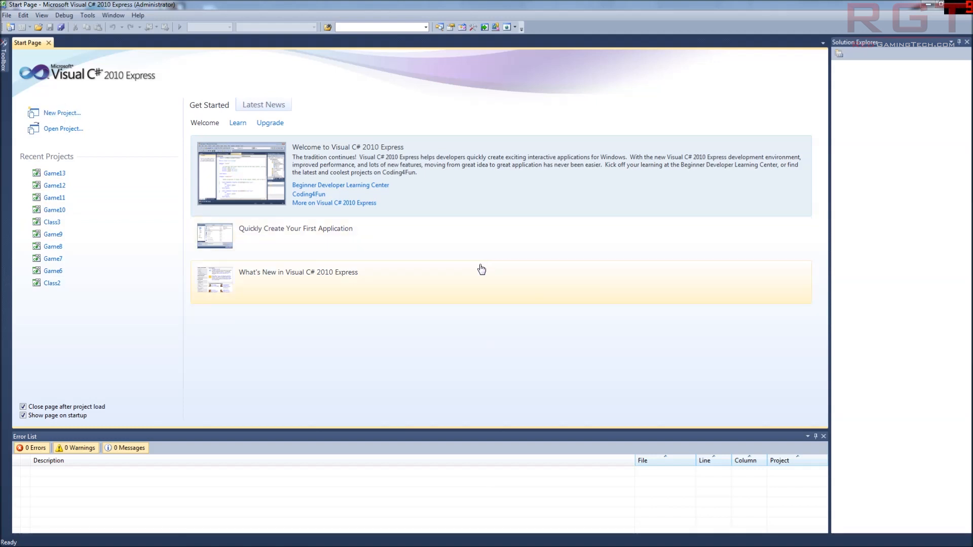
pyautogui.moveTo(476, 275)
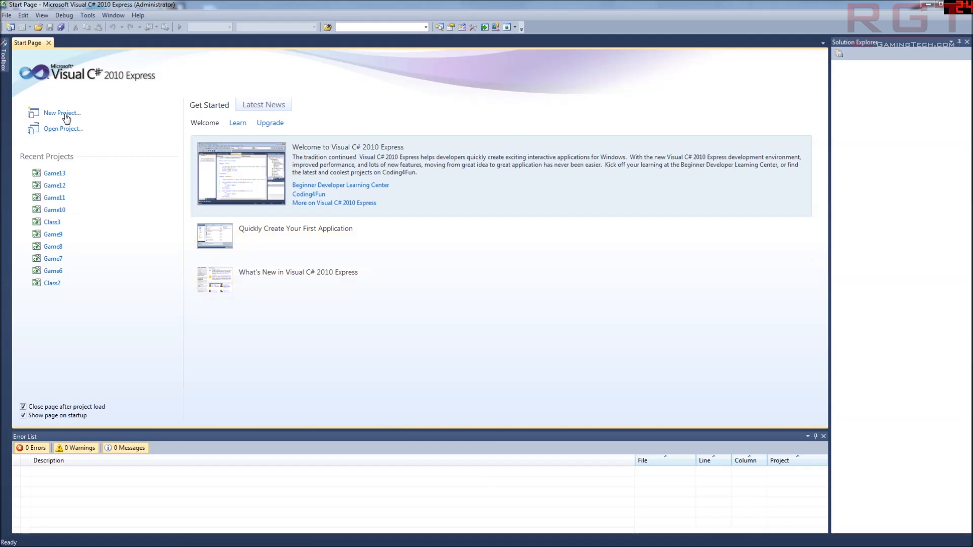
pyautogui.moveTo(396, 309)
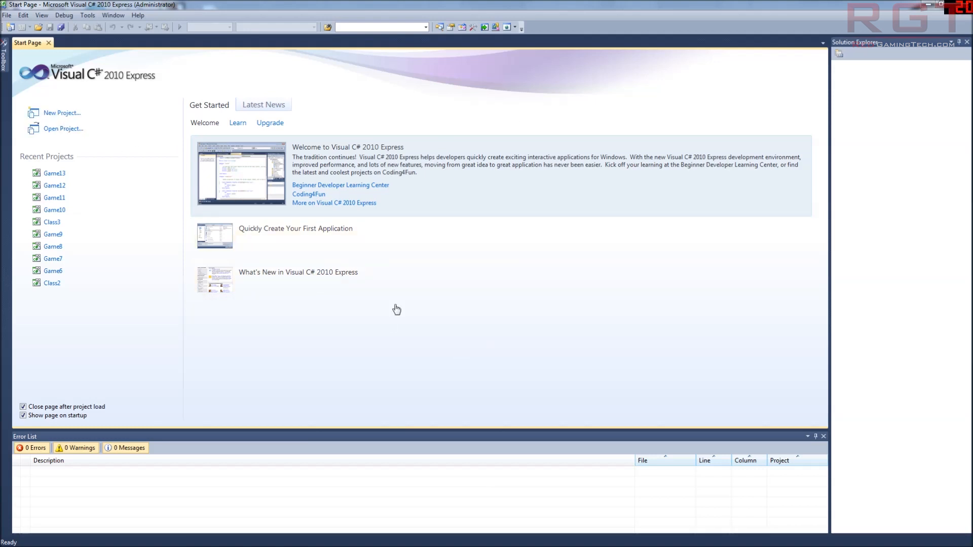
# Step: Begin a new Console Application project and try to create it under an already-used Lesson name
pyautogui.click(61, 112)
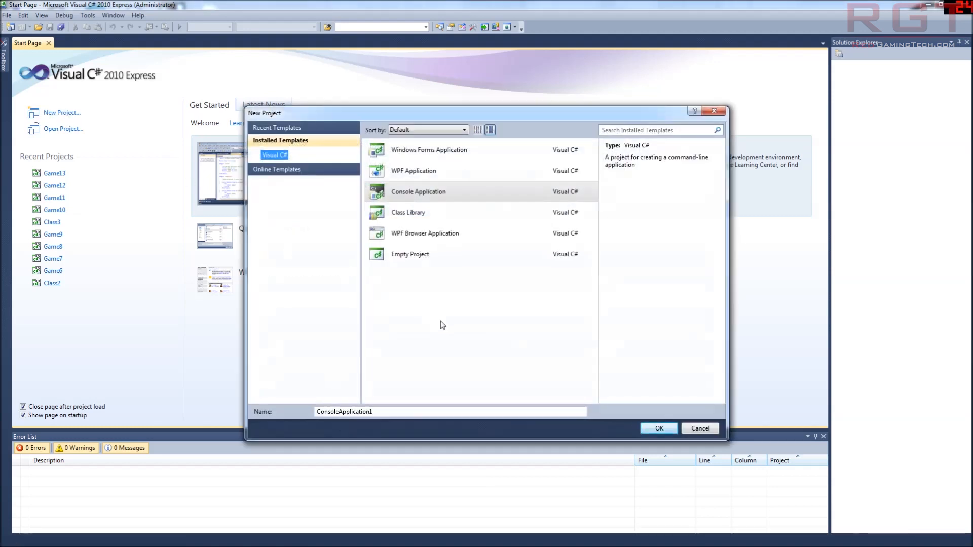
pyautogui.click(407, 212)
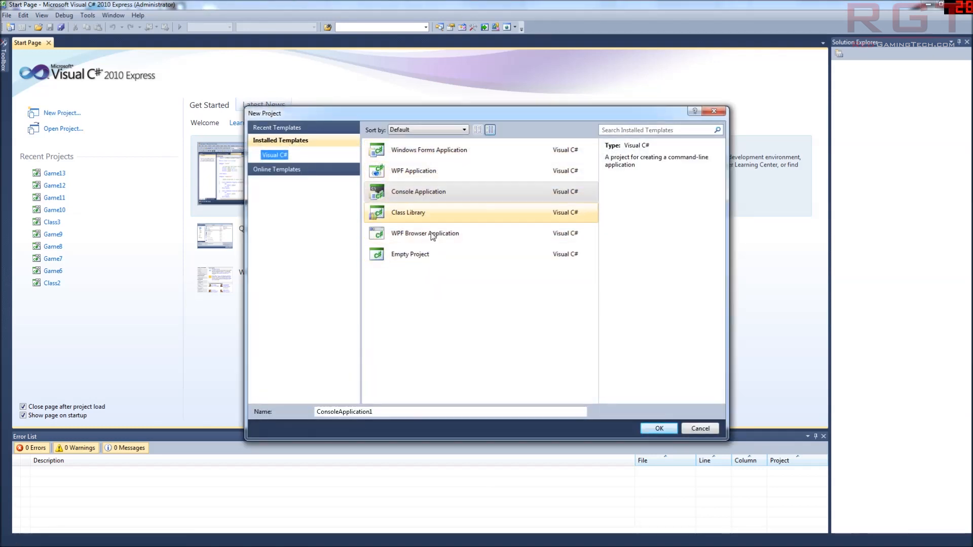
pyautogui.click(418, 191)
pyautogui.write('L')
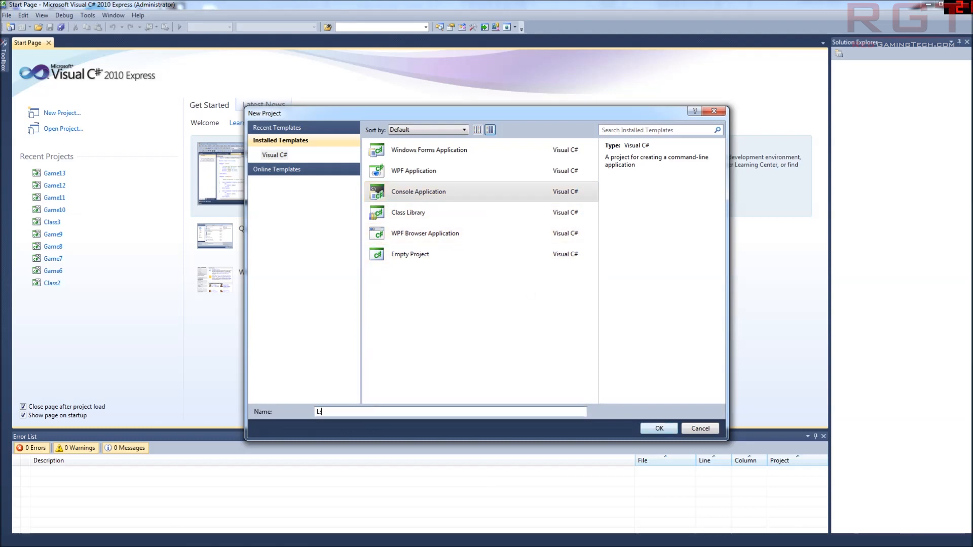
pyautogui.write('esson')
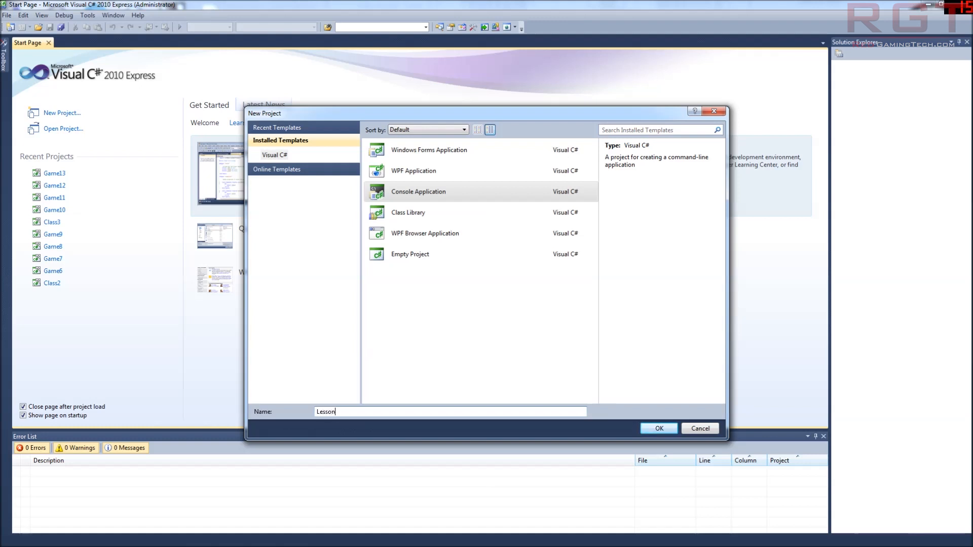
pyautogui.write('1.4')
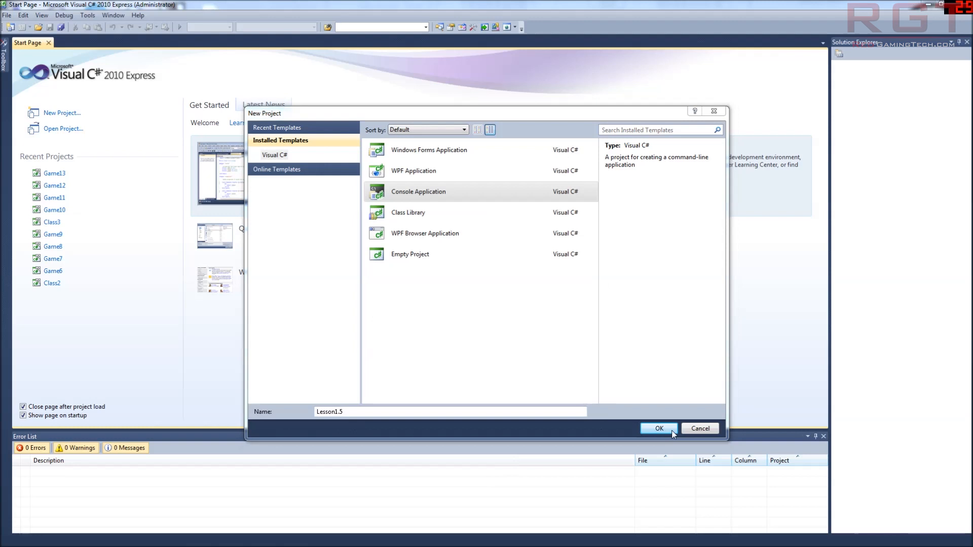
pyautogui.click(658, 428)
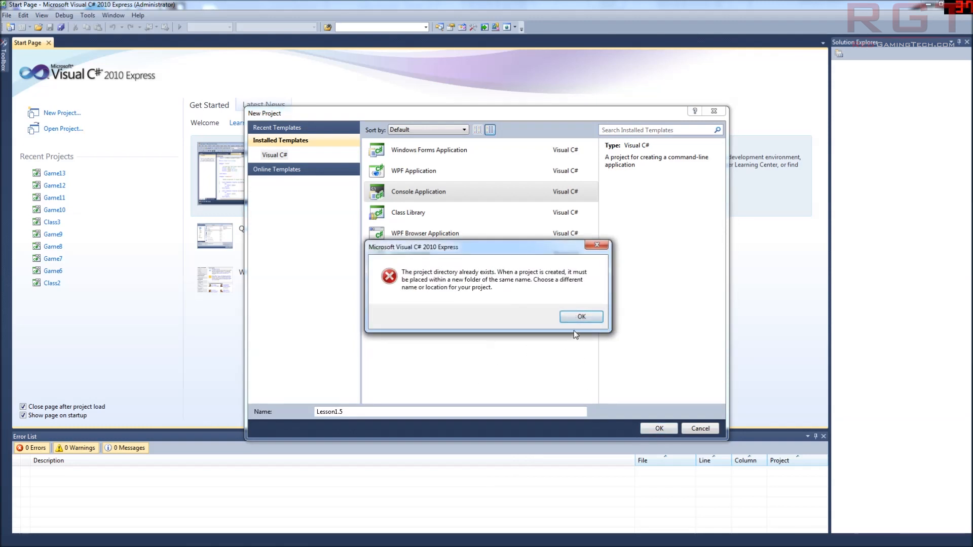
# Step: Dismiss the directory-already-exists error and create the project as Lesson1.6
pyautogui.click(580, 317)
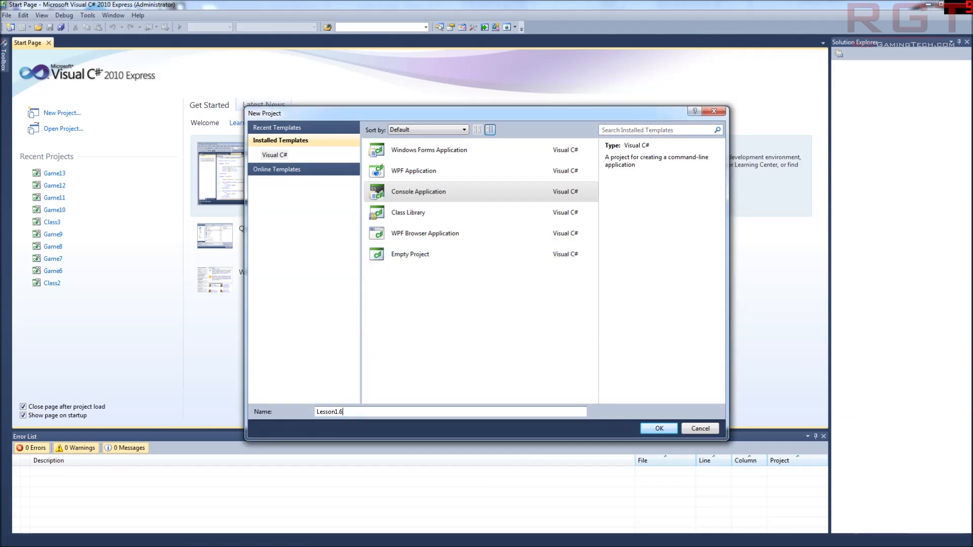
pyautogui.click(658, 428)
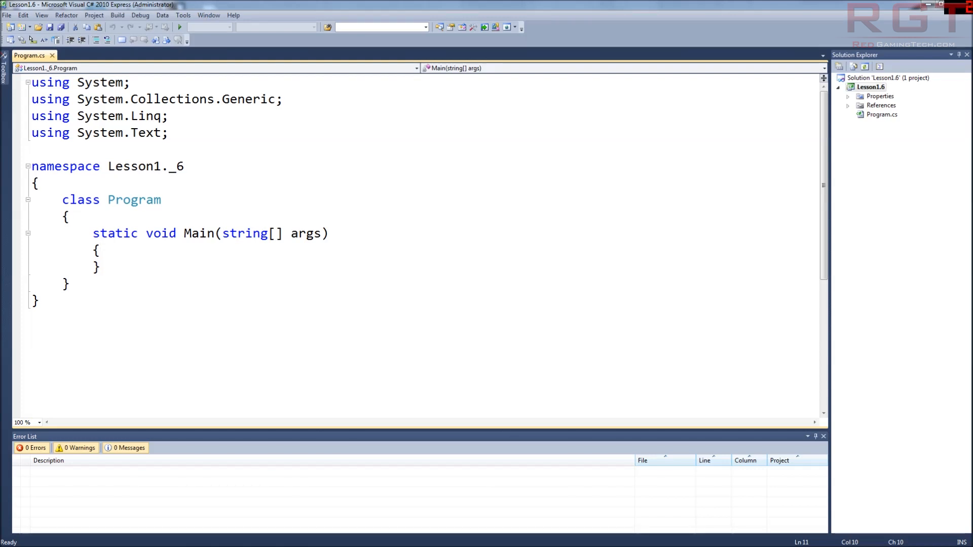
# Step: Write the declaration int a = 1; inside the Main method
pyautogui.click(100, 250)
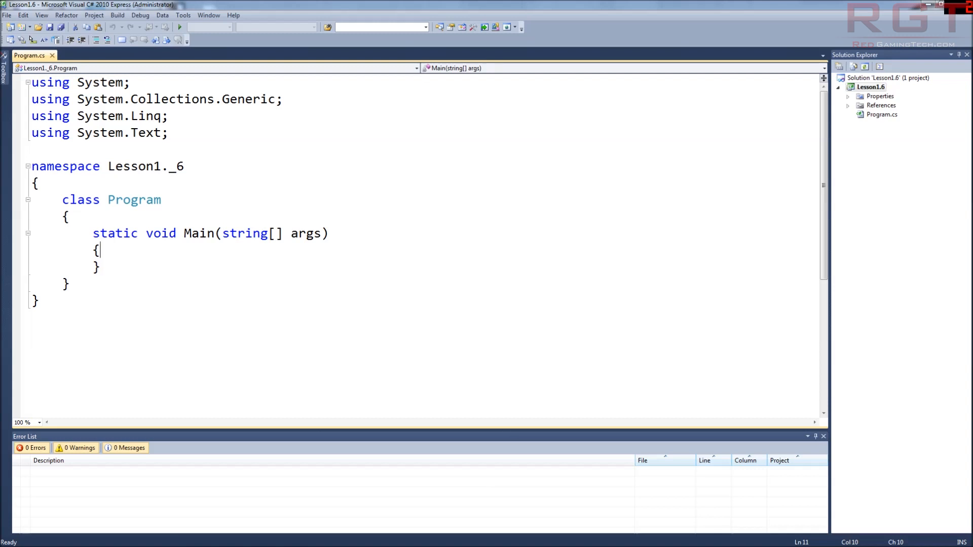
pyautogui.write('int')
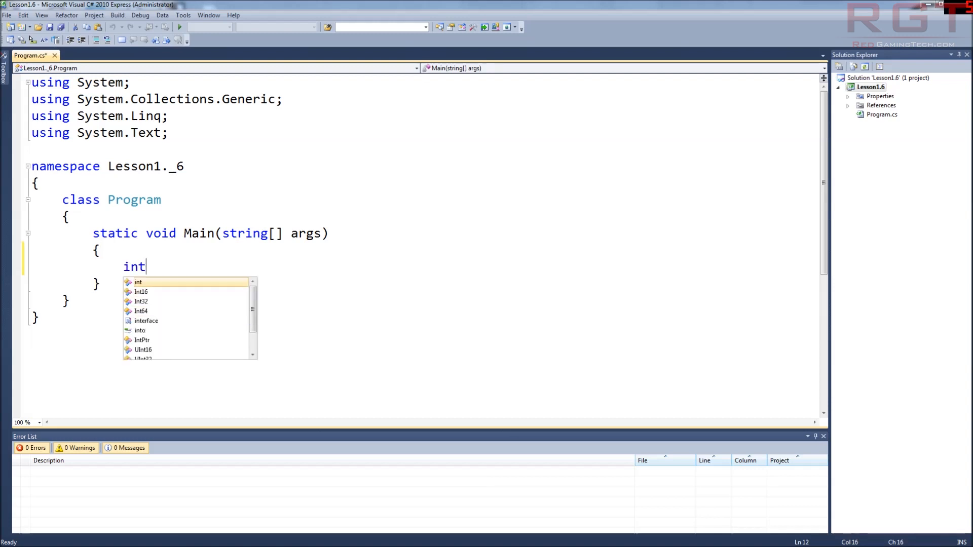
pyautogui.write('a')
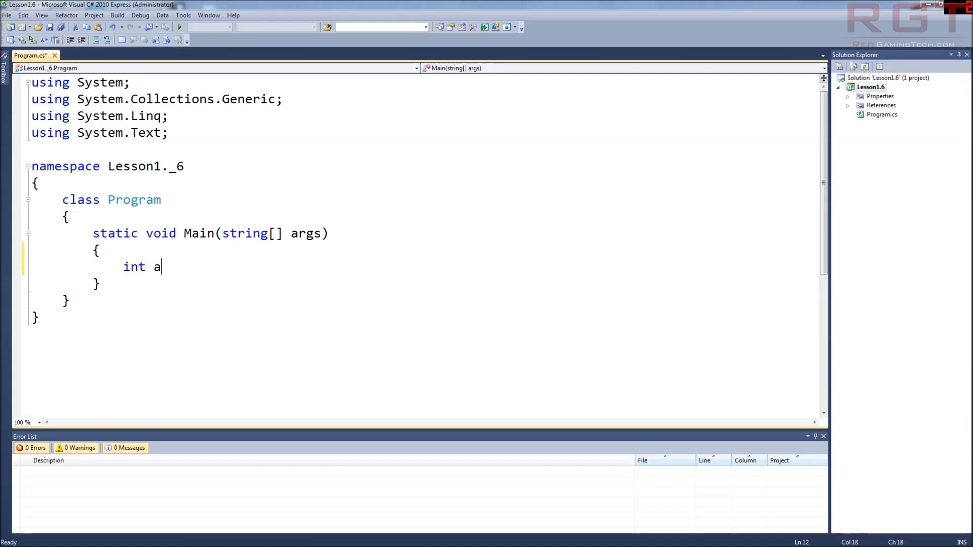
pyautogui.write('= 1;')
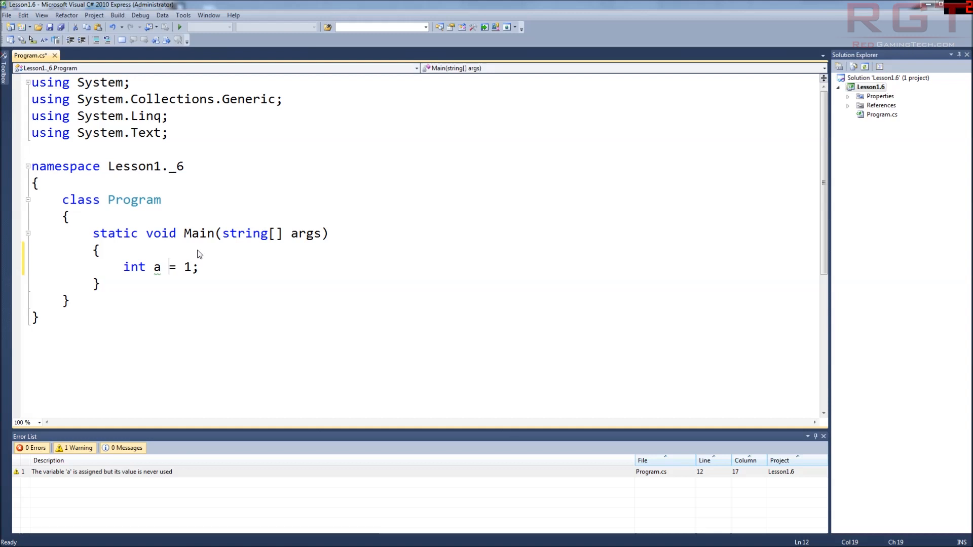
# Step: Review the declaration's parts, then start a blank line beneath it
pyautogui.press('Left')
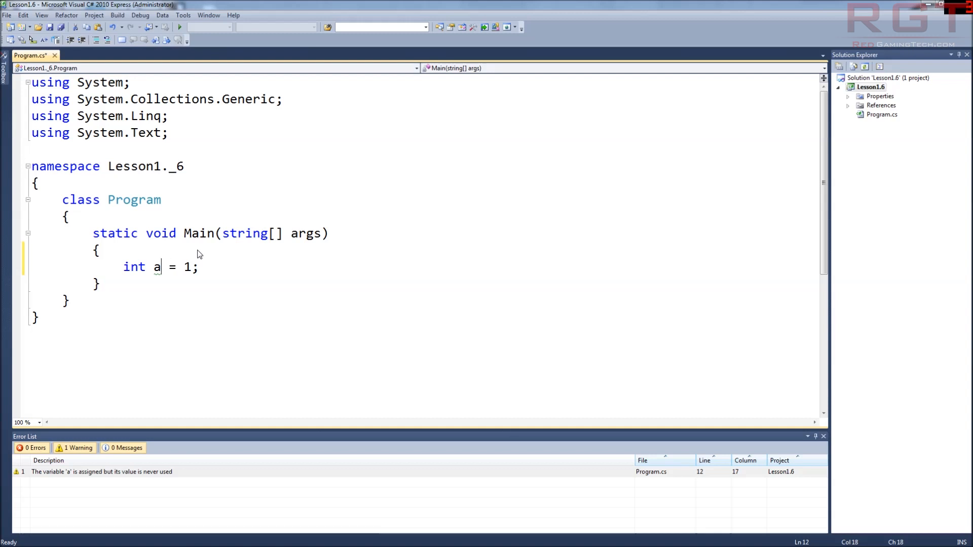
pyautogui.click(183, 267)
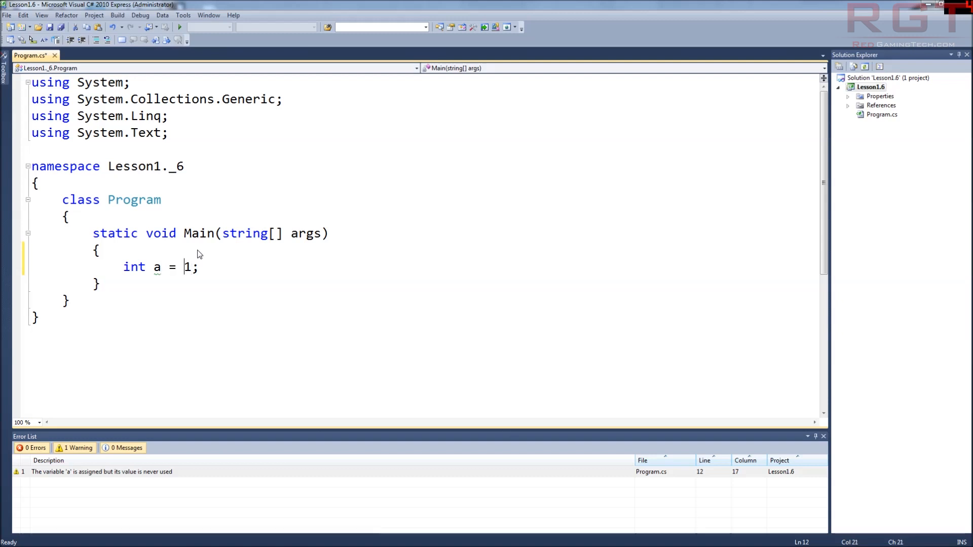
pyautogui.click(155, 267)
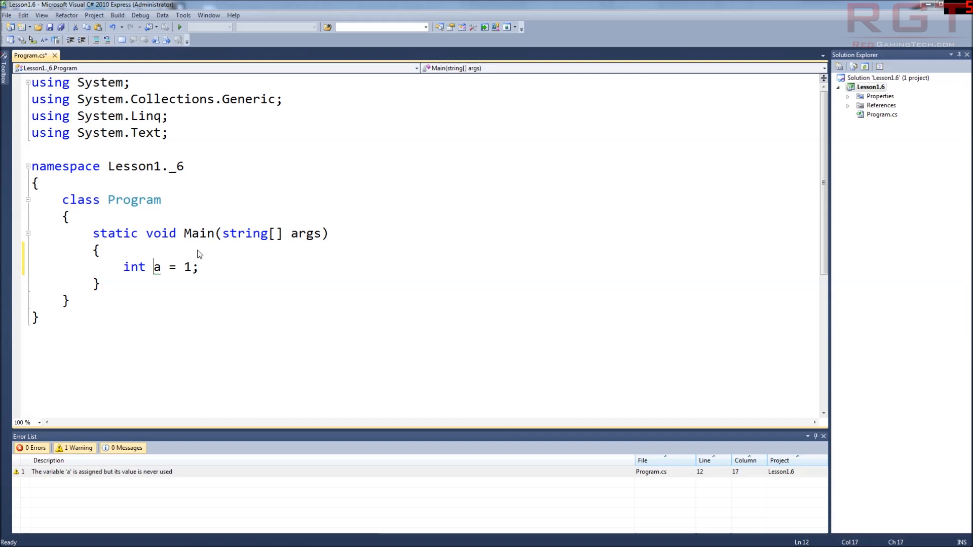
pyautogui.click(199, 267)
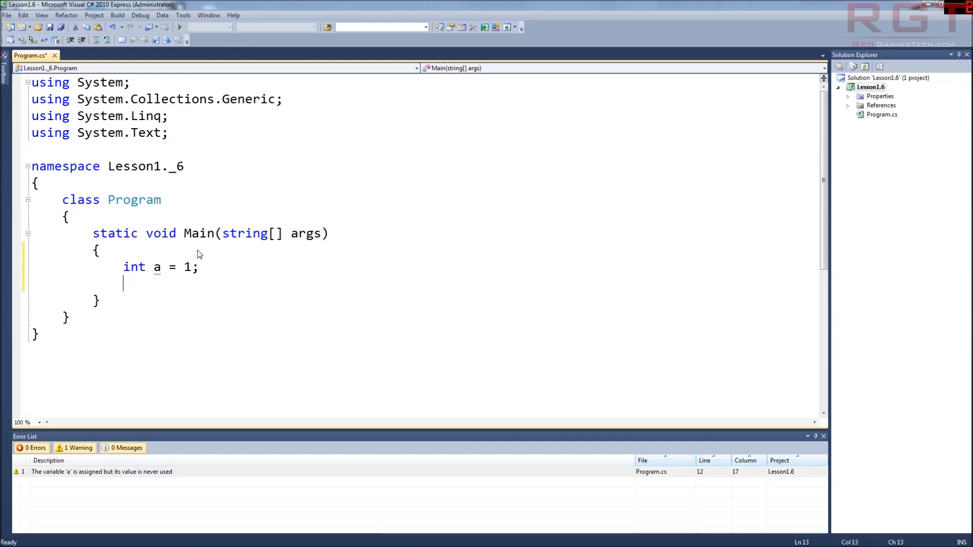
# Step: Add an if (a == 1) statement with an empty brace block below the declaration
pyautogui.write('if(')
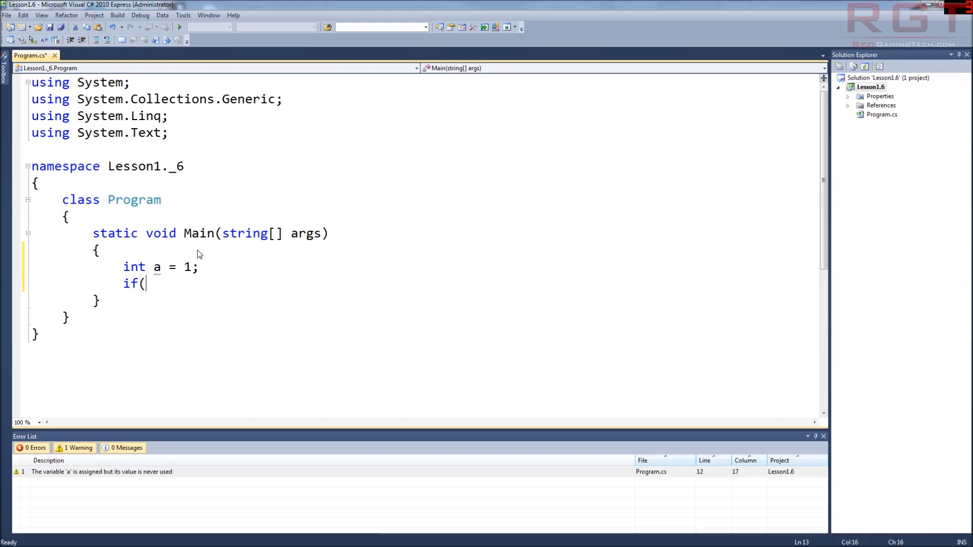
pyautogui.write('a ==')
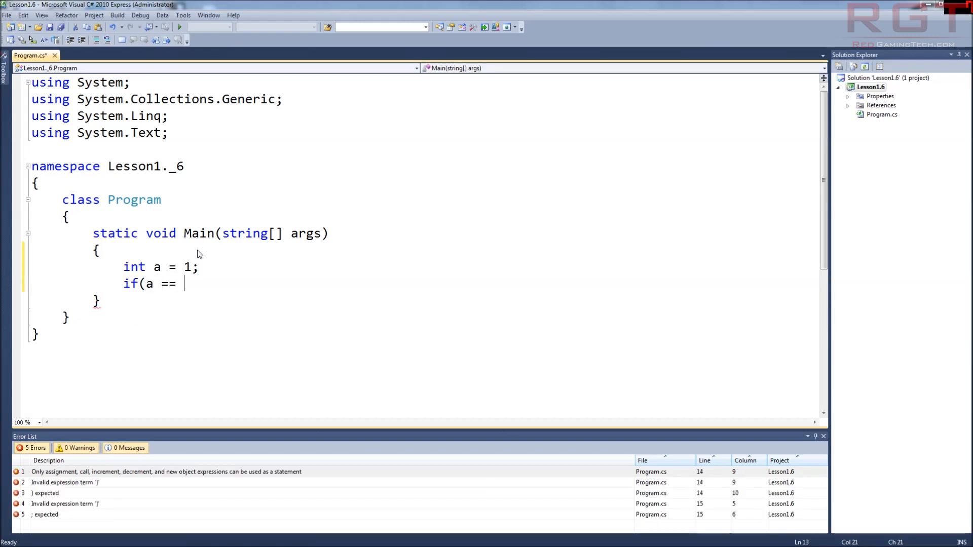
pyautogui.write('1)')
pyautogui.write('{')
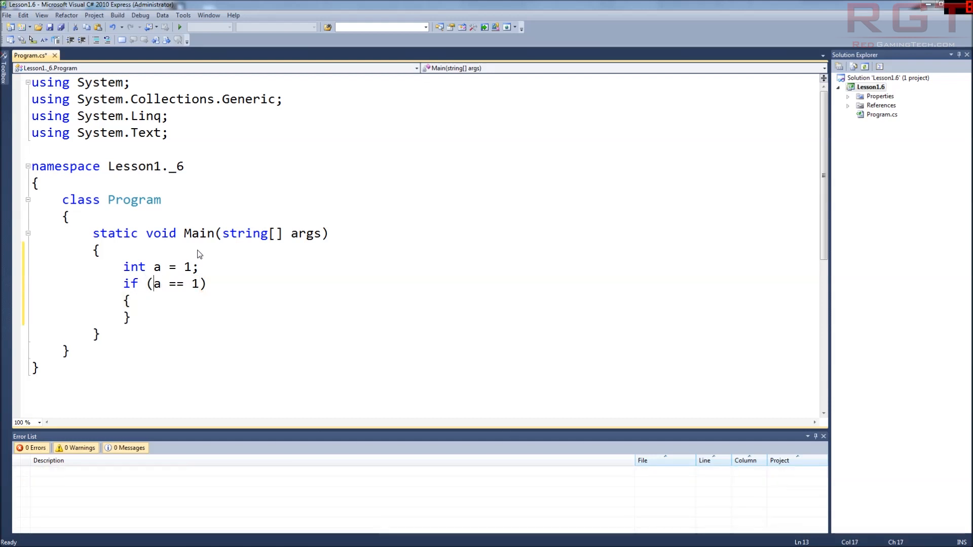
pyautogui.click(192, 284)
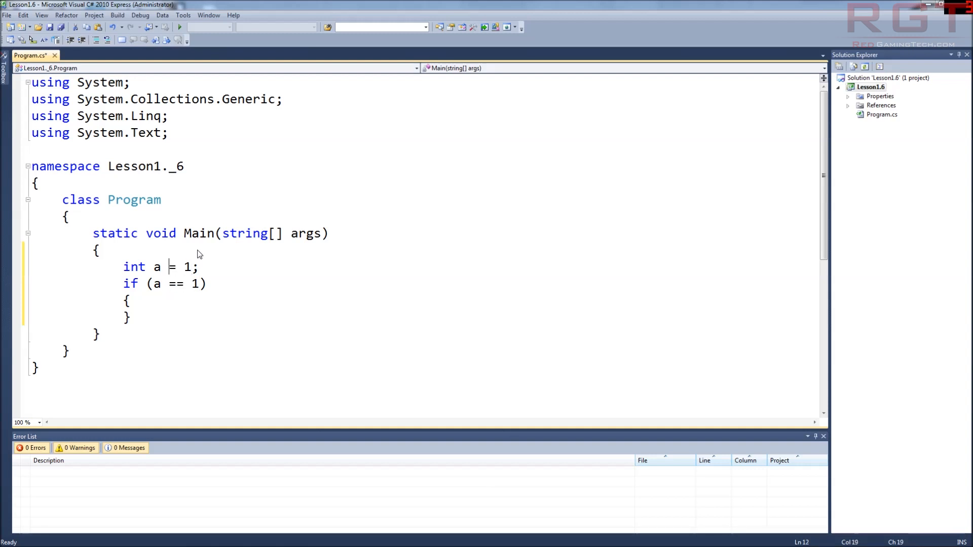
pyautogui.press('Left')
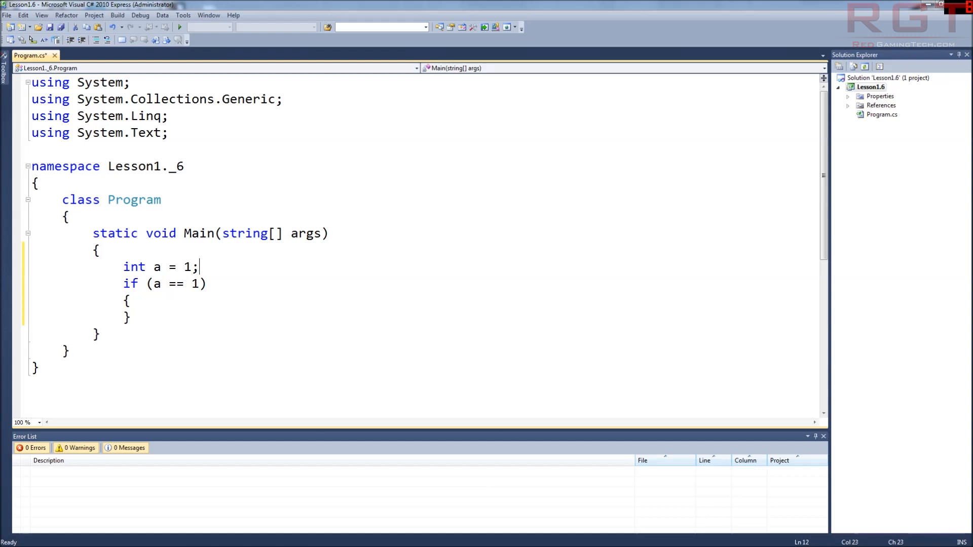
# Step: Retype the declaration as a =1 and add an a++; statement beneath it
pyautogui.press('Backspace')
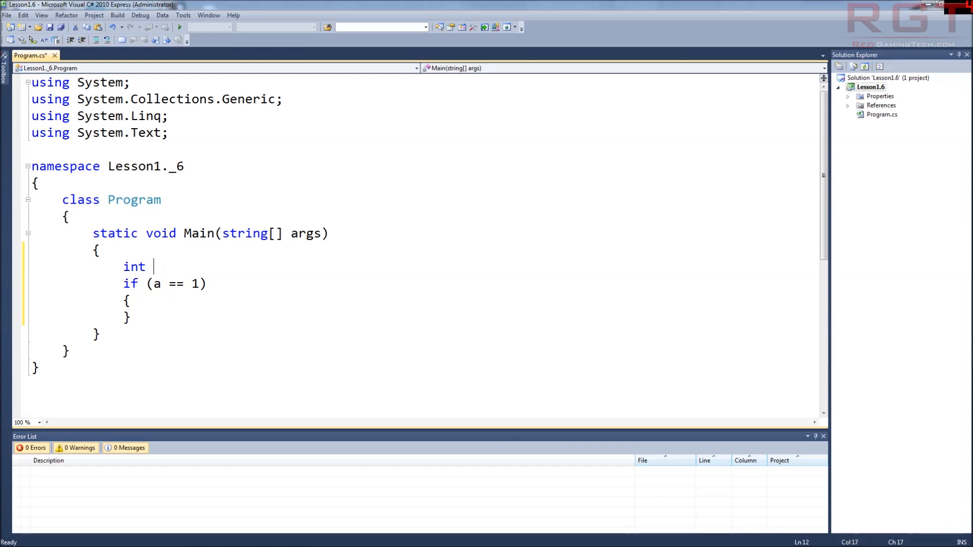
pyautogui.write('a =1')
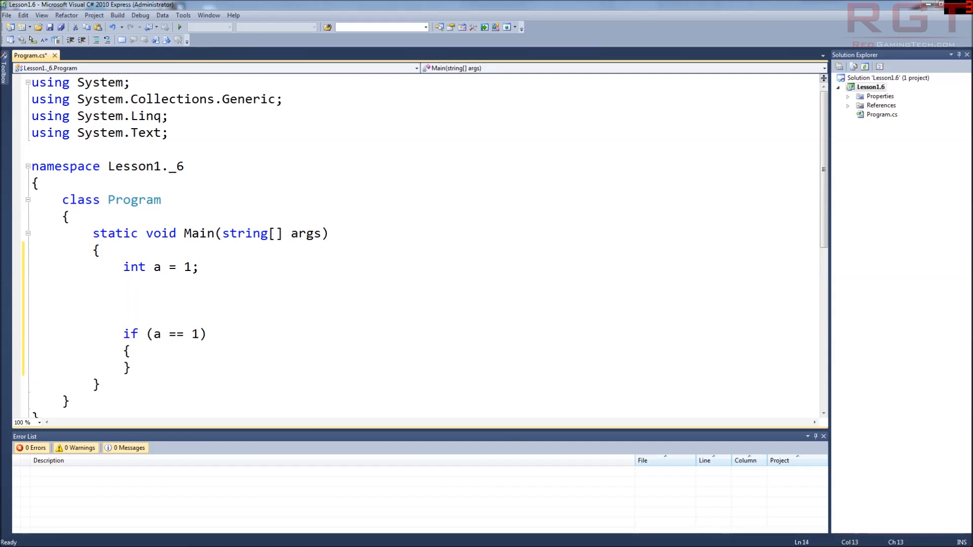
pyautogui.write('a')
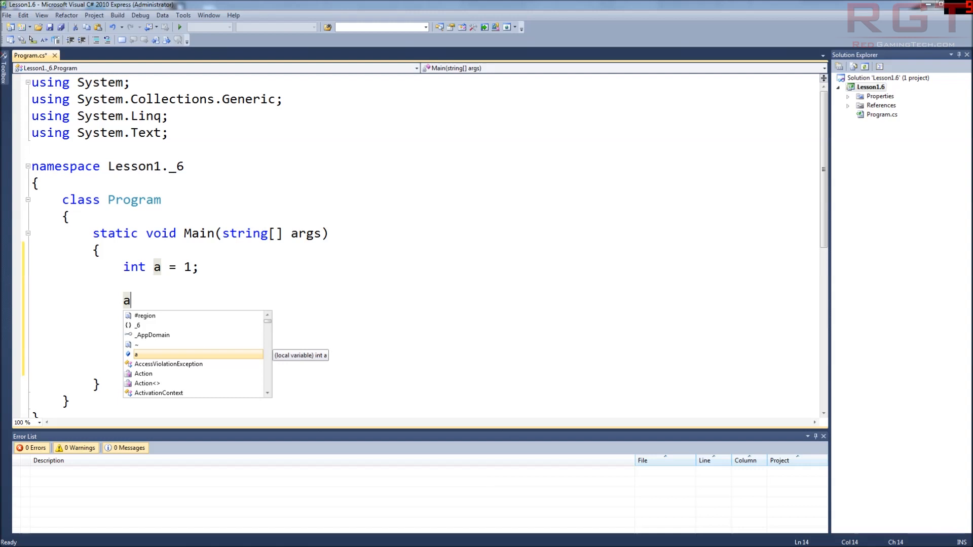
pyautogui.write('++;')
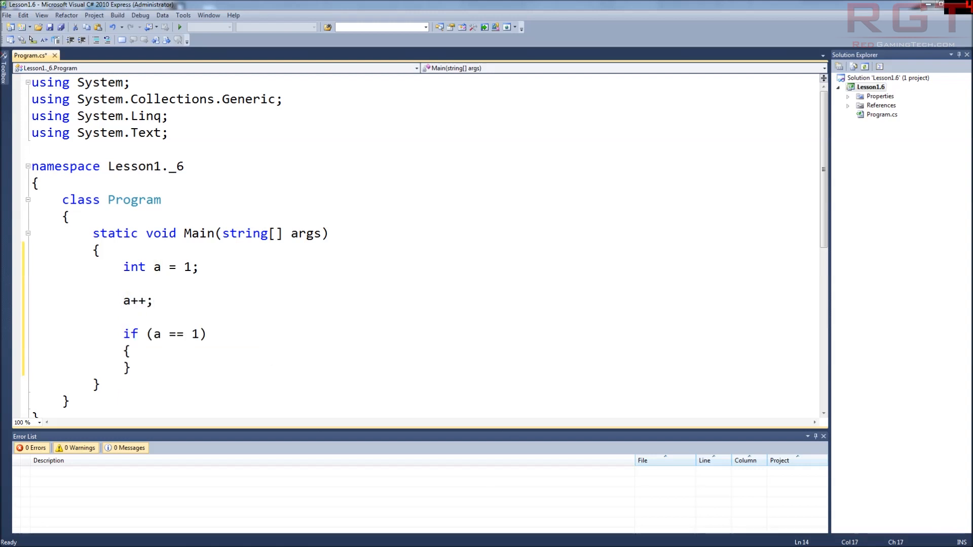
# Step: Change a++; to a--;, then leave it as the unfinished a+; line flagged with three errors
pyautogui.click(129, 300)
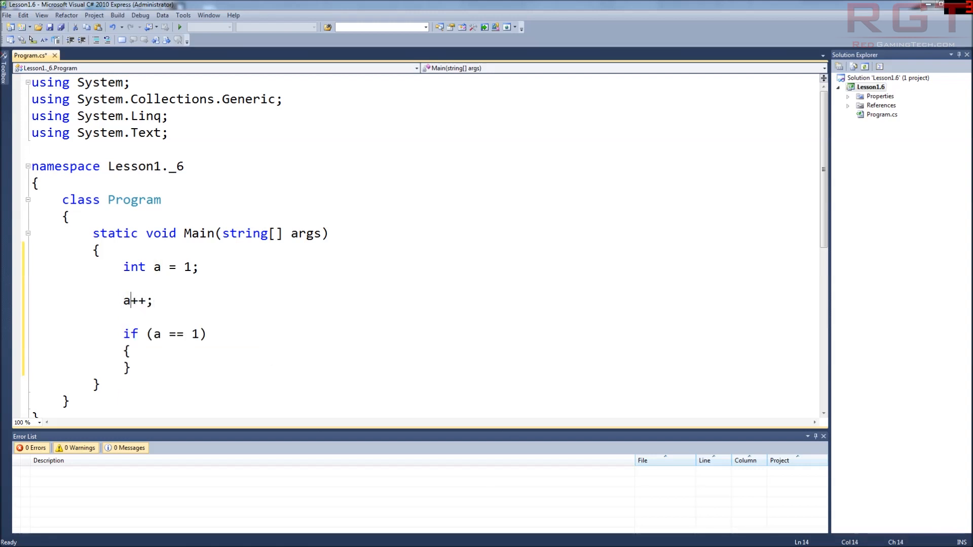
pyautogui.press('Left')
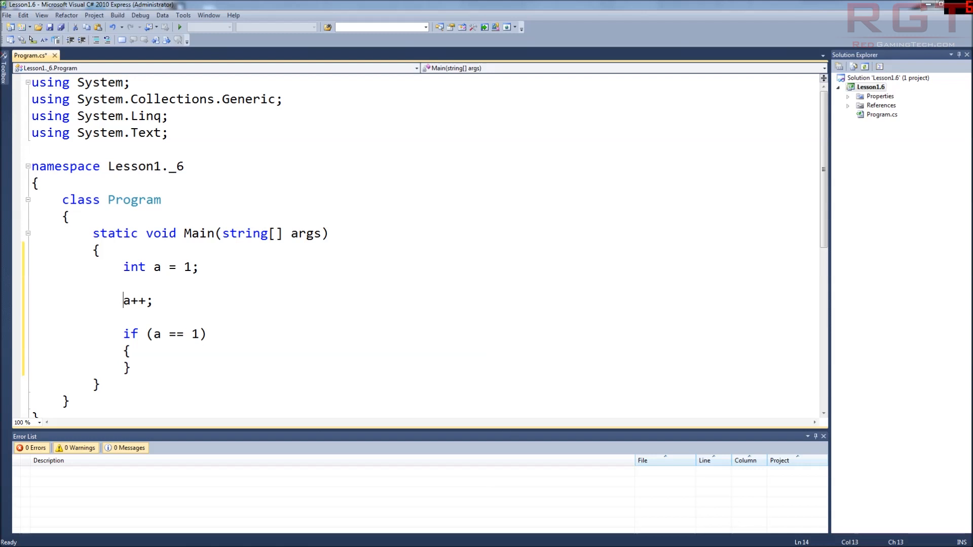
pyautogui.click(152, 301)
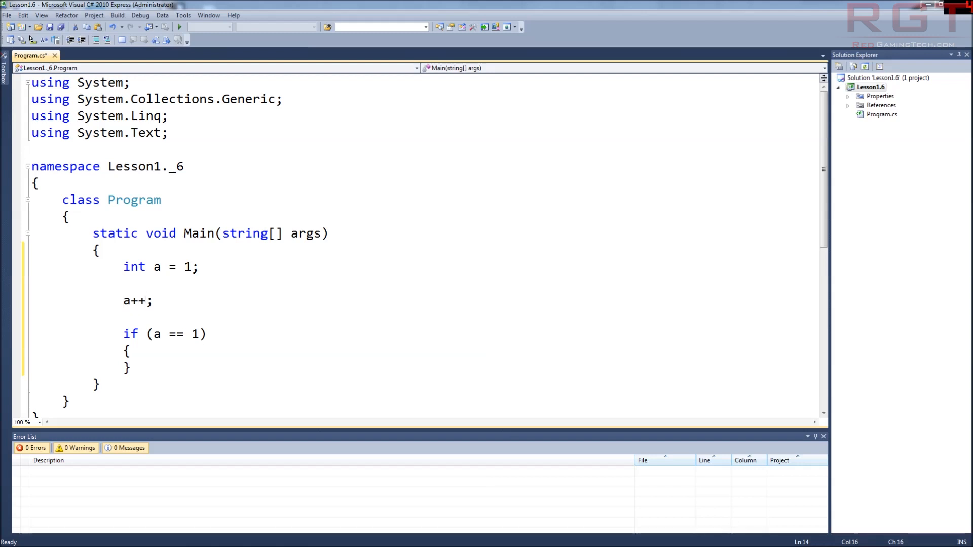
pyautogui.write('--')
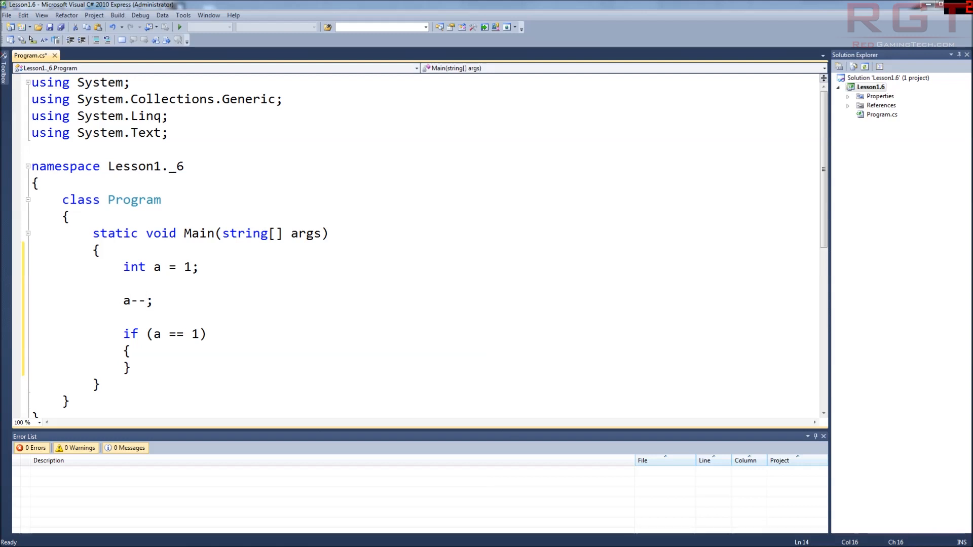
pyautogui.click(146, 300)
pyautogui.write('+')
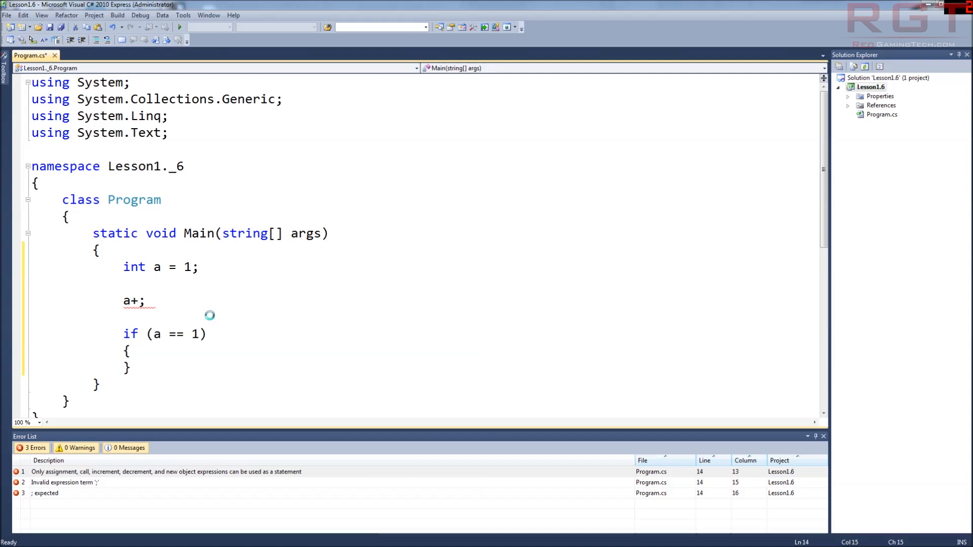
# Step: Attempt a run (F5), decline the old build, and correct the line to a += 5;
pyautogui.click(179, 27)
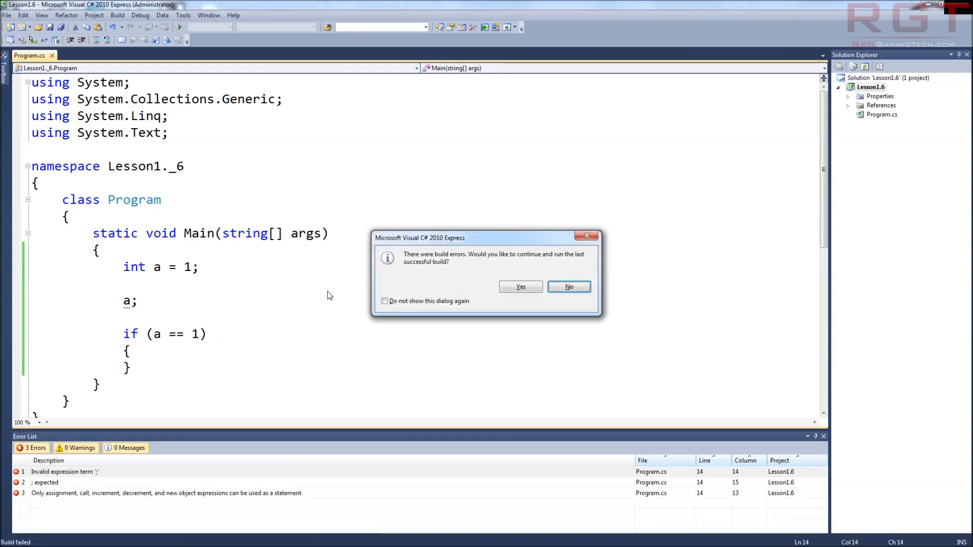
pyautogui.click(567, 287)
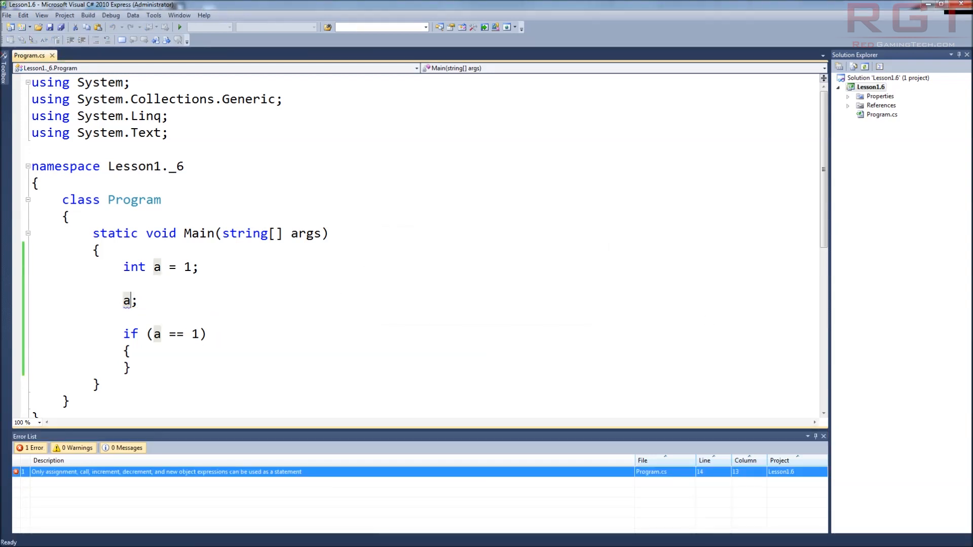
pyautogui.write('+')
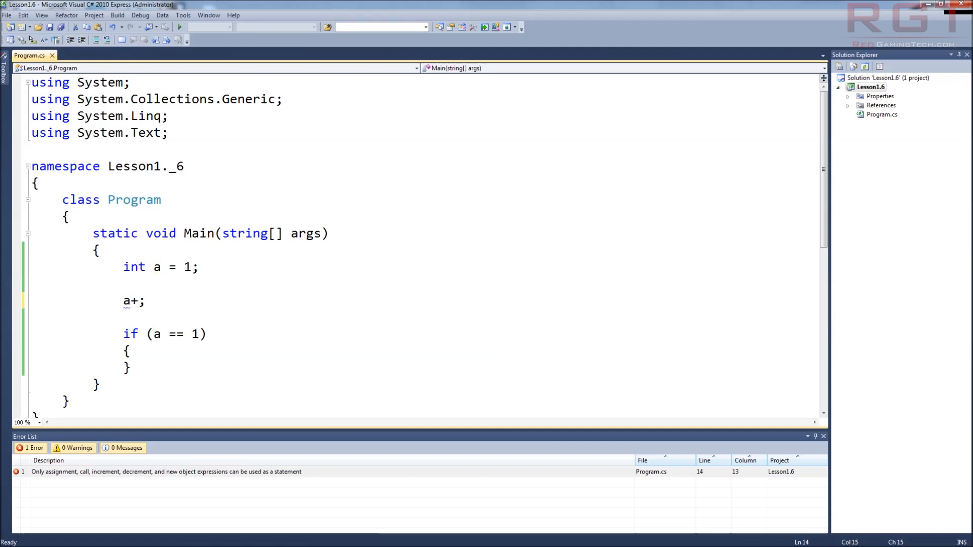
pyautogui.write('=5')
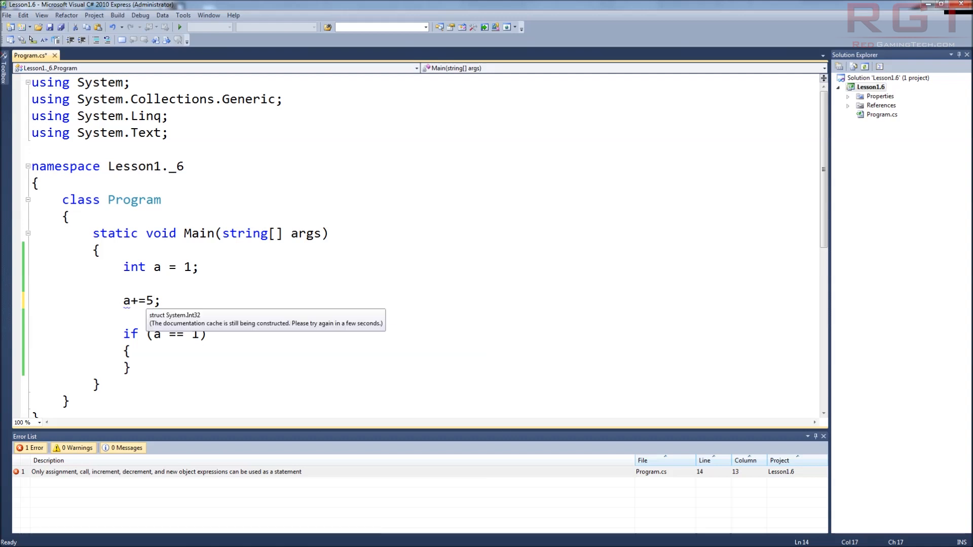
pyautogui.press('enter')
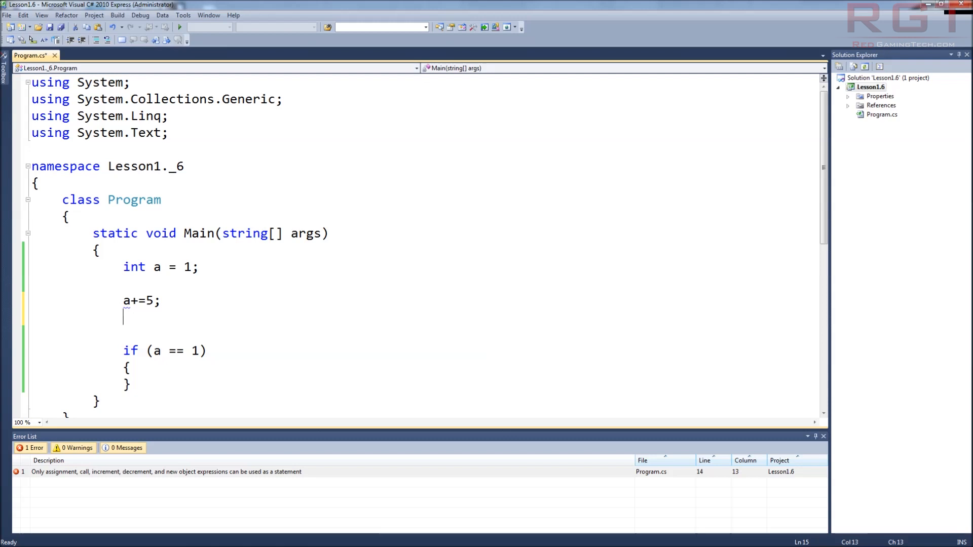
pyautogui.moveTo(268, 478)
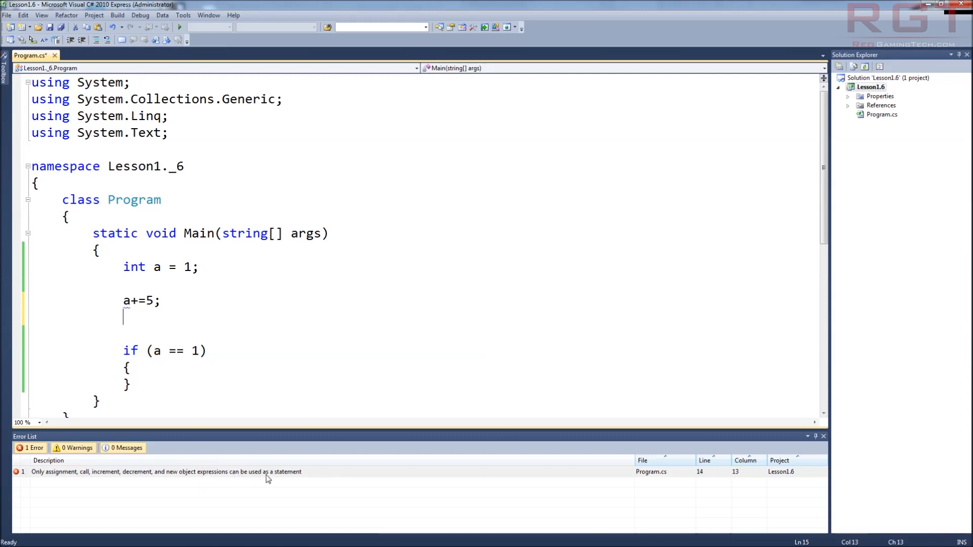
pyautogui.moveTo(197, 447)
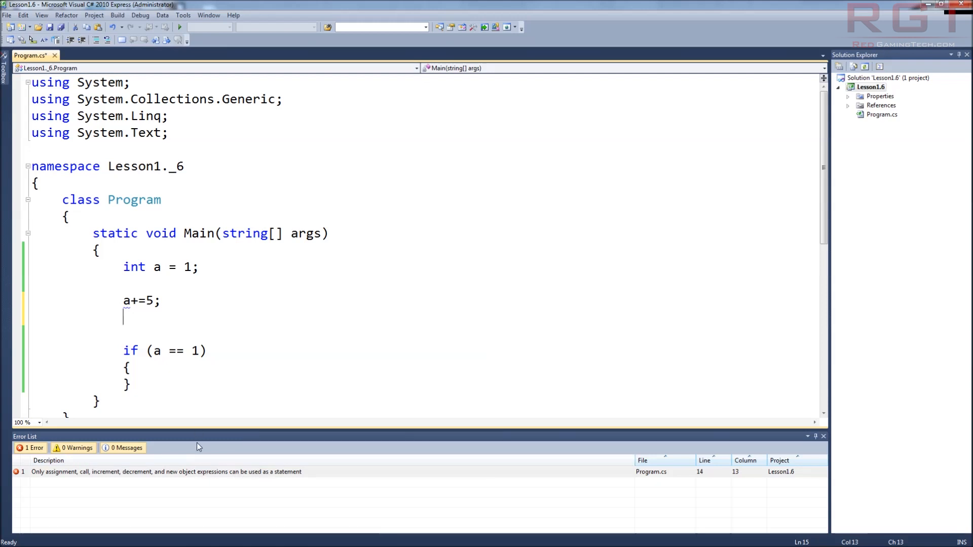
pyautogui.moveTo(167, 480)
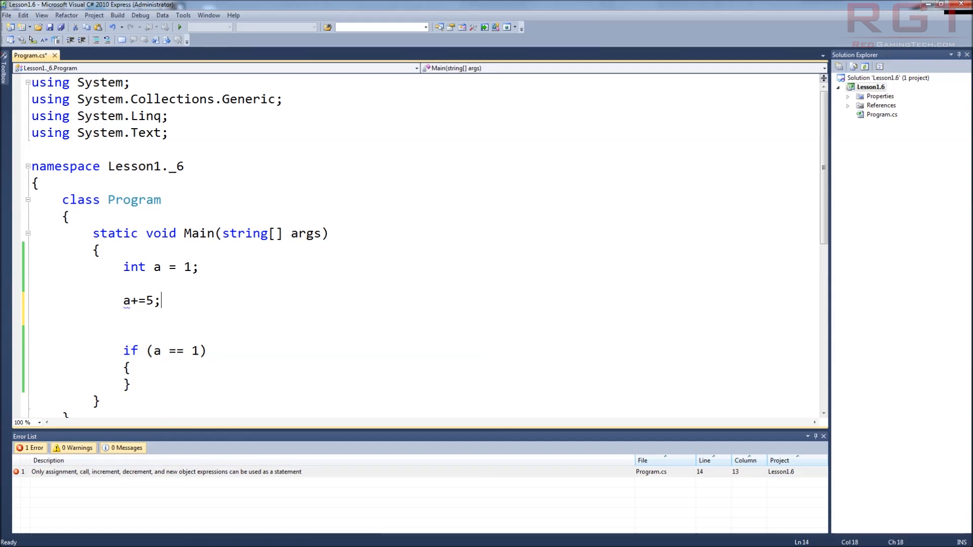
# Step: Add a -= 5; on the next line, retyping its ending so no errors remain
pyautogui.press('Return')
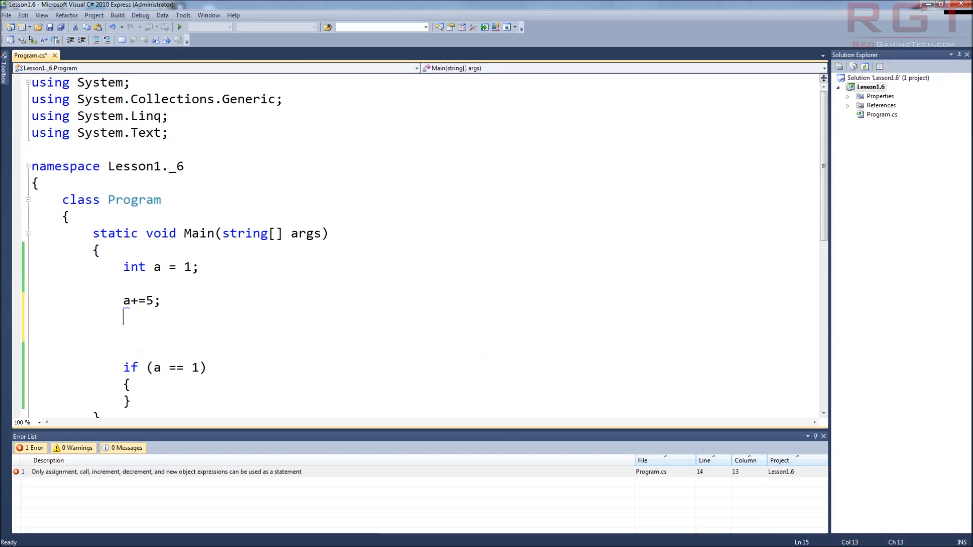
pyautogui.write('a-')
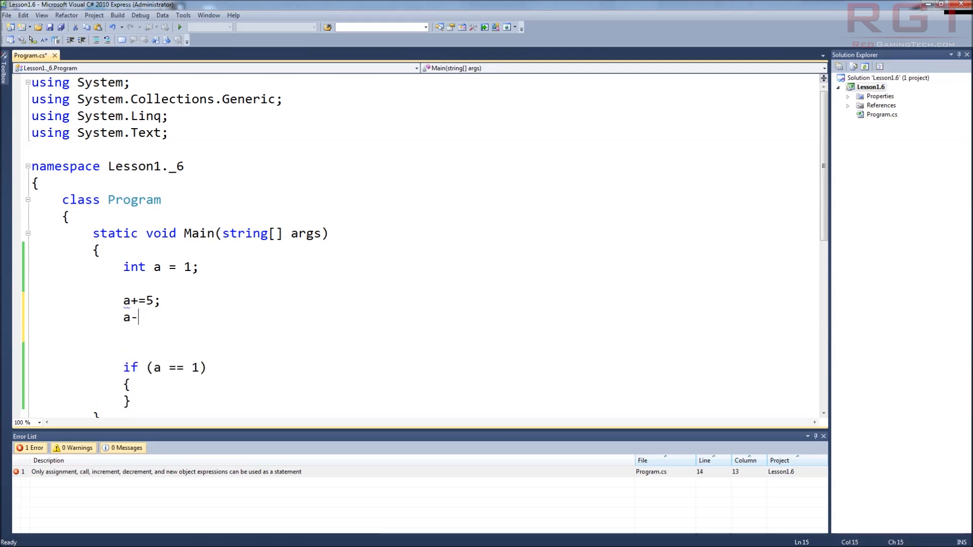
pyautogui.write('=5')
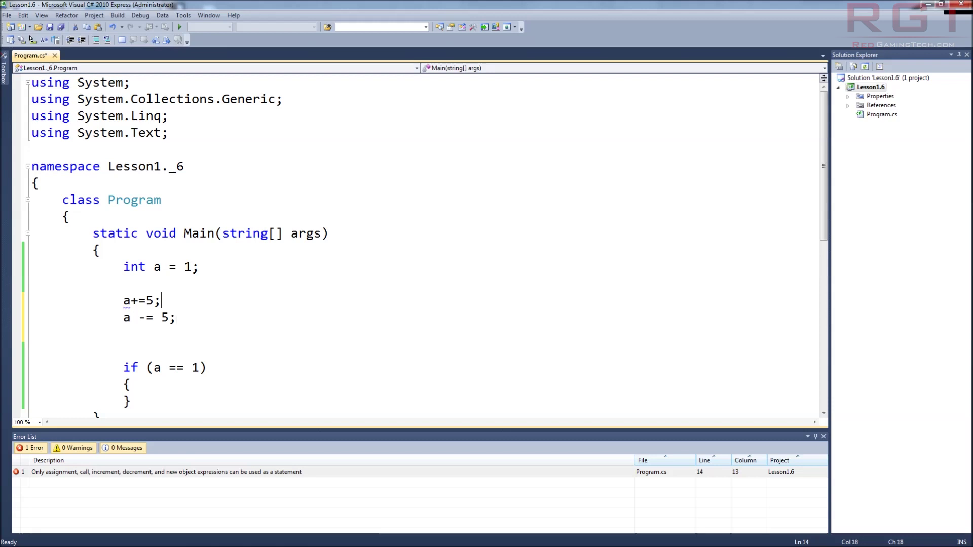
pyautogui.press('Backspace')
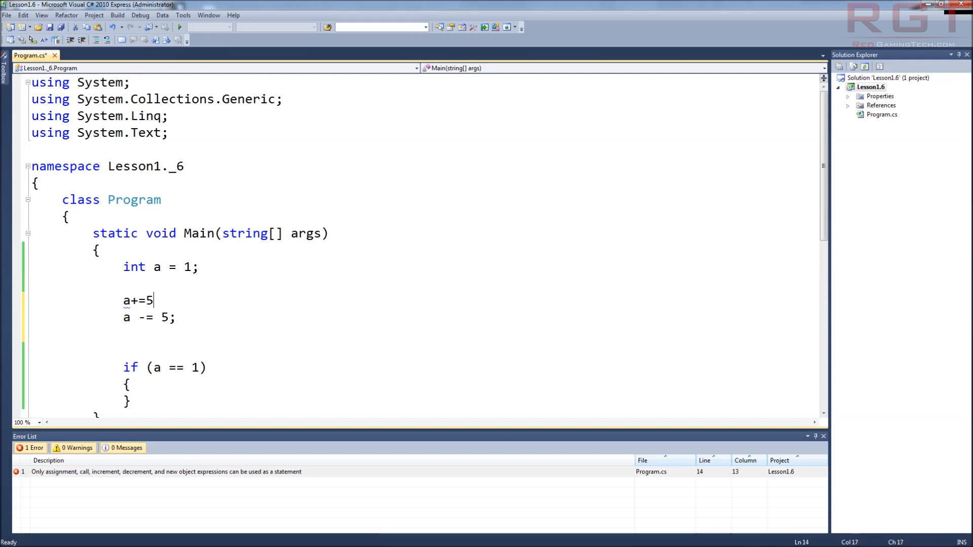
pyautogui.press('Backspace')
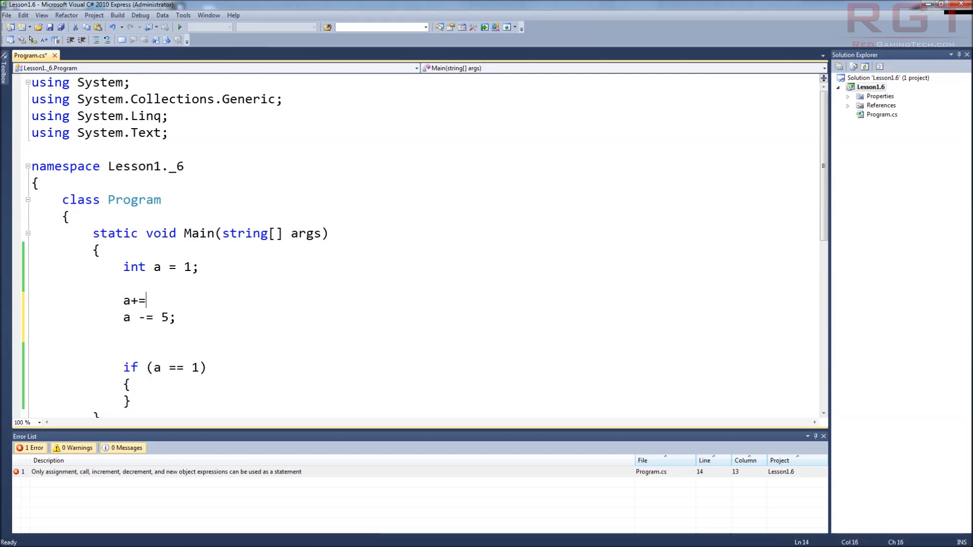
pyautogui.write('5;')
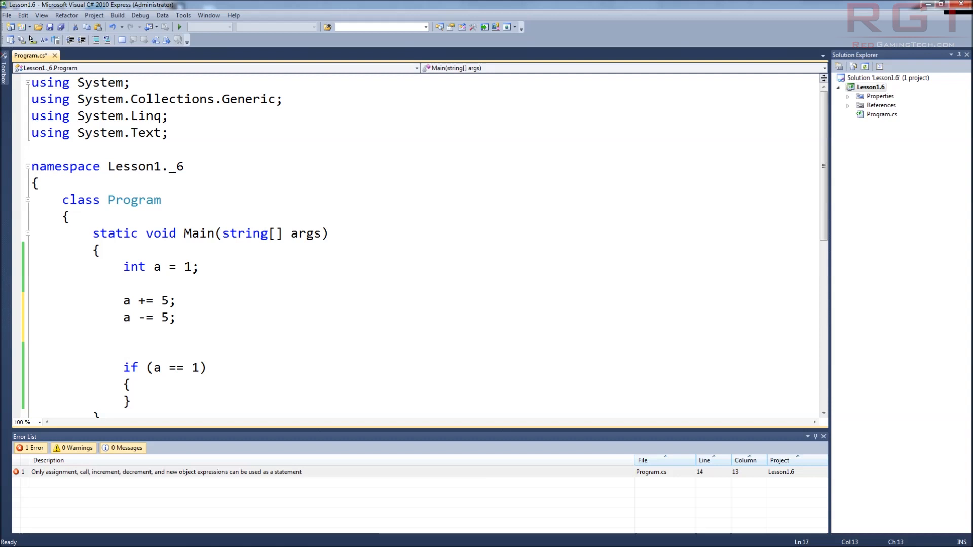
pyautogui.moveTo(294, 9)
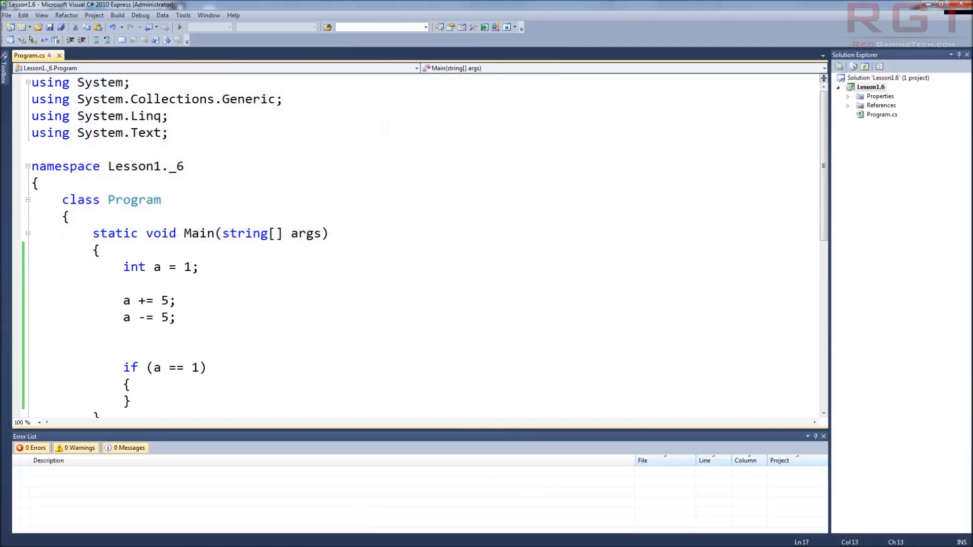
pyautogui.scroll(-3)
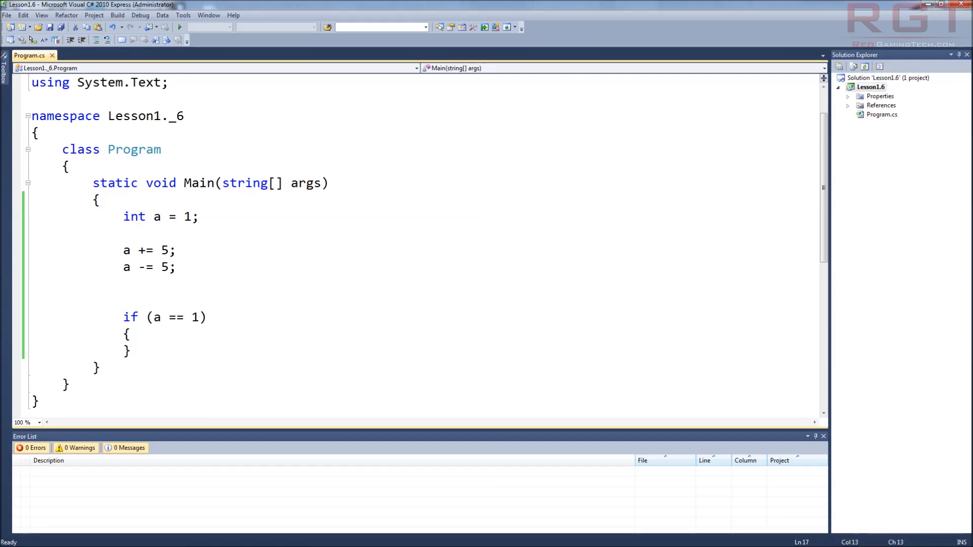
pyautogui.click(98, 368)
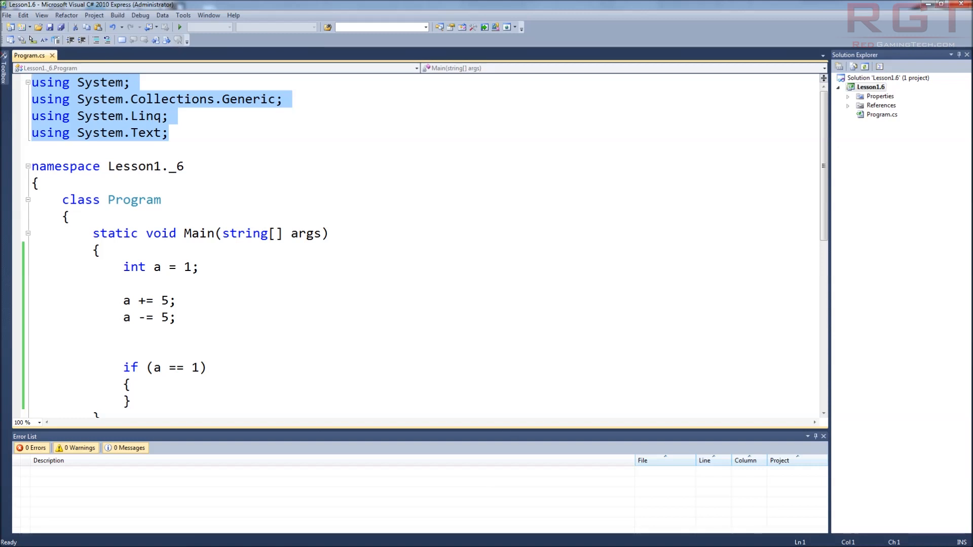
pyautogui.click(169, 133)
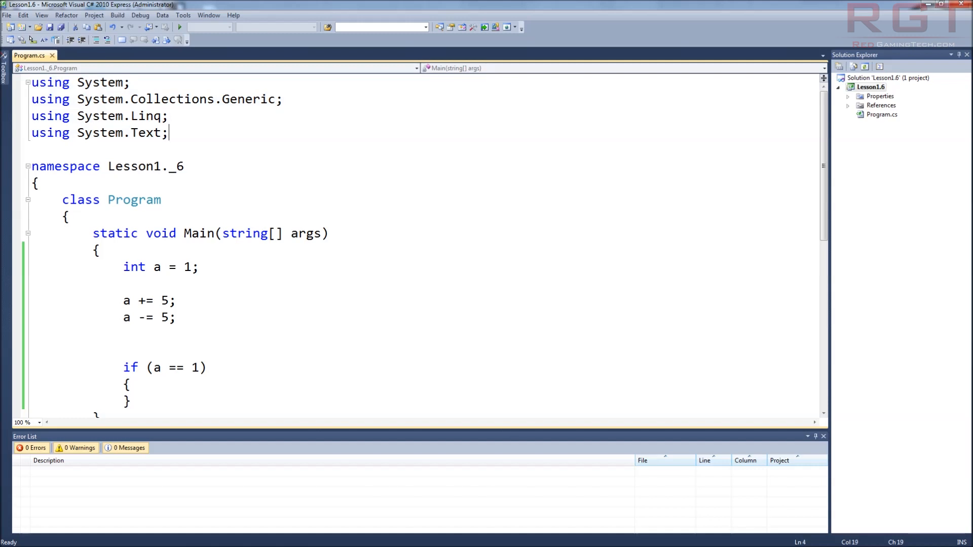
pyautogui.moveTo(168, 132); pyautogui.dragTo(33, 82)
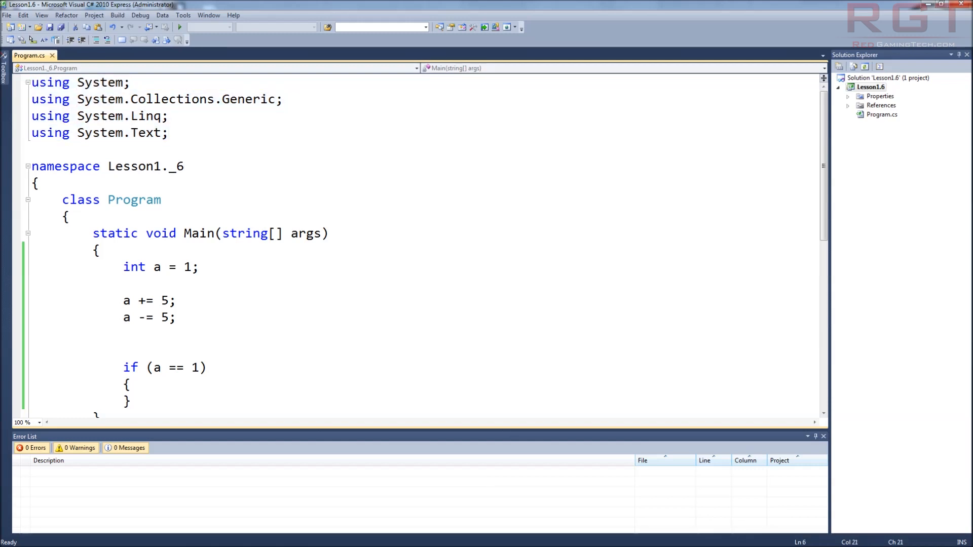
pyautogui.click(169, 133)
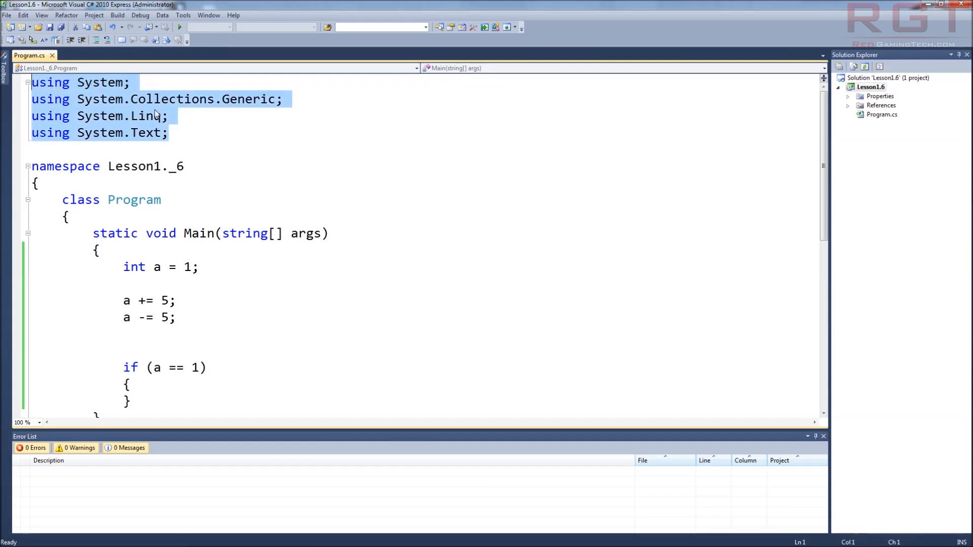
pyautogui.moveTo(136, 140)
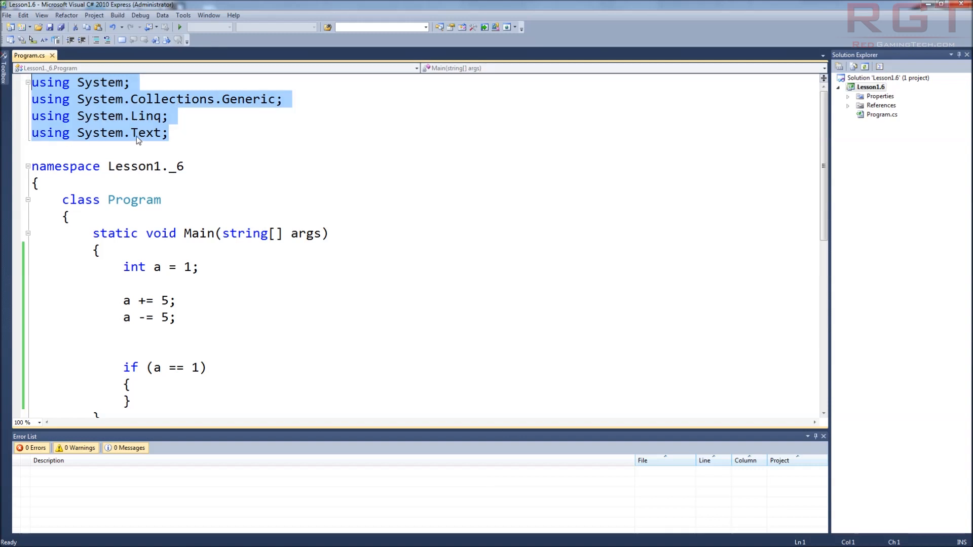
pyautogui.click(168, 133)
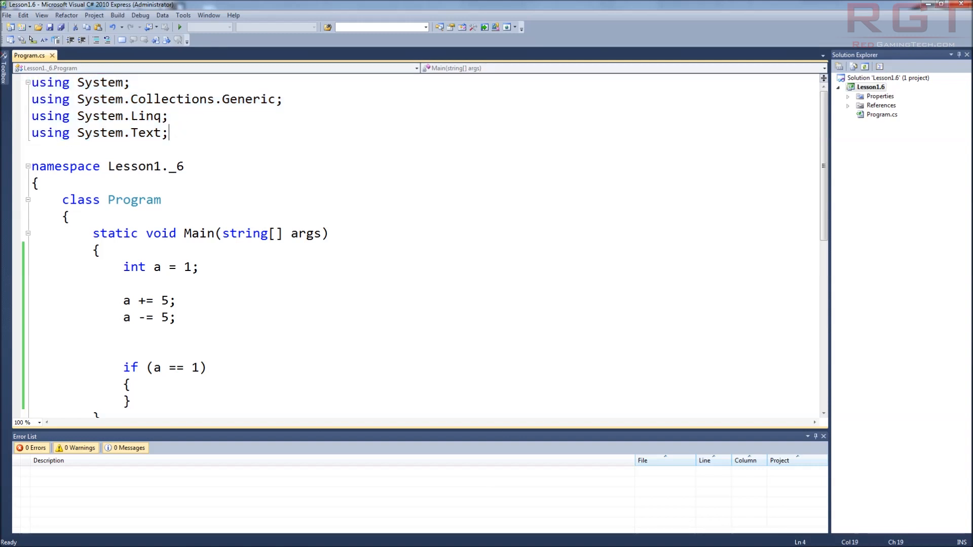
pyautogui.scroll(-3)
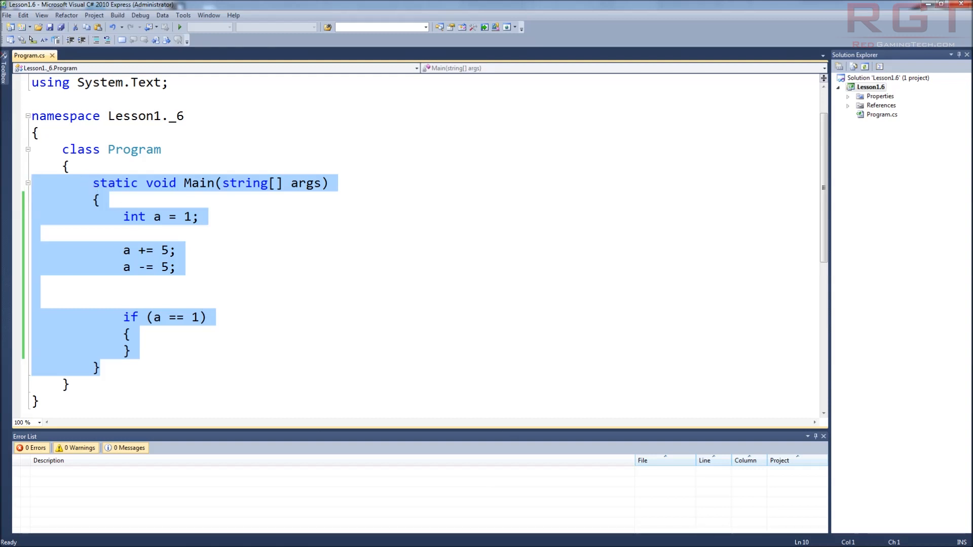
pyautogui.click(93, 183)
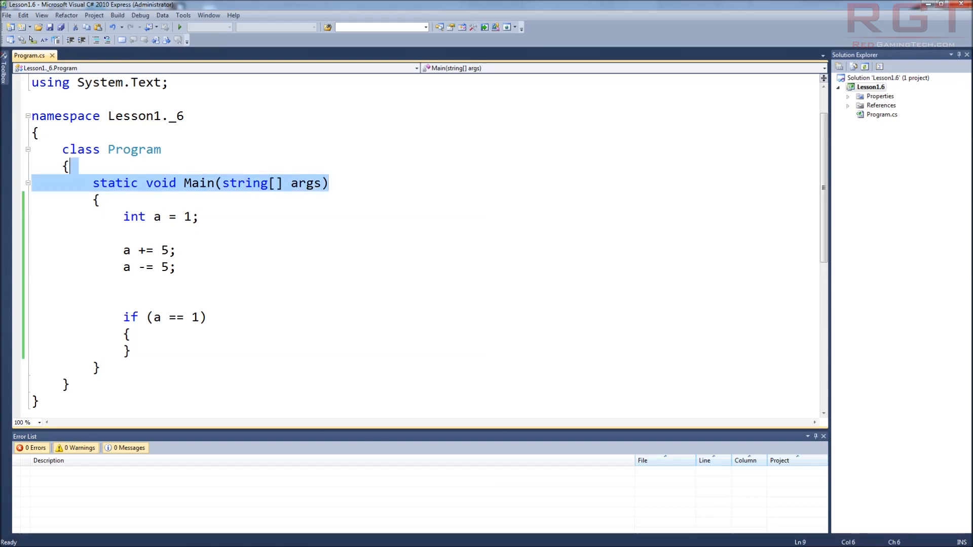
pyautogui.click(199, 216)
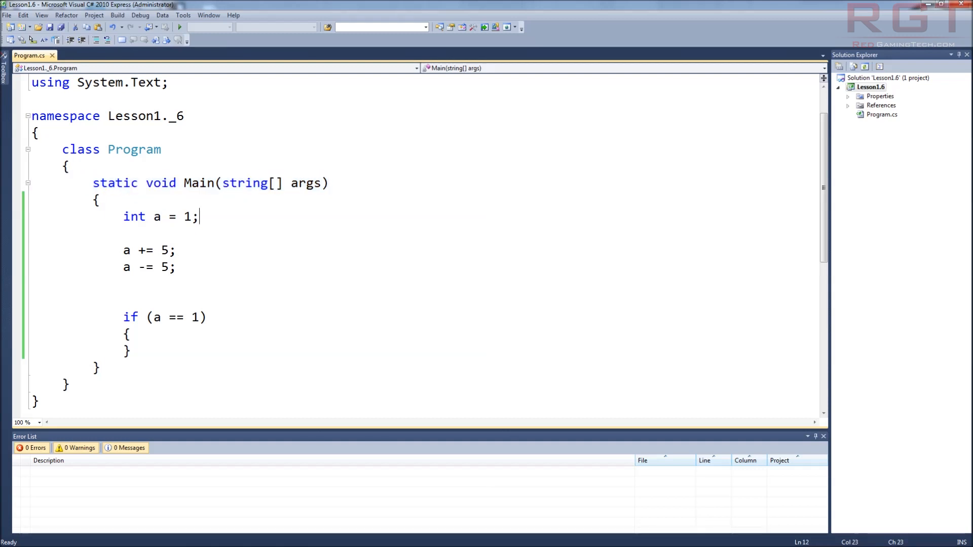
pyautogui.moveTo(140, 426)
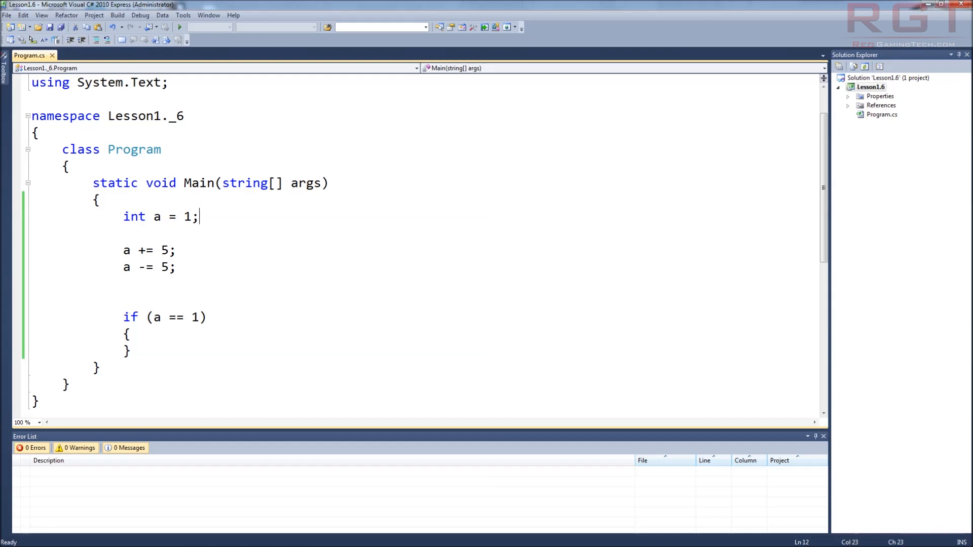
pyautogui.moveTo(197, 216); pyautogui.dragTo(33, 166)
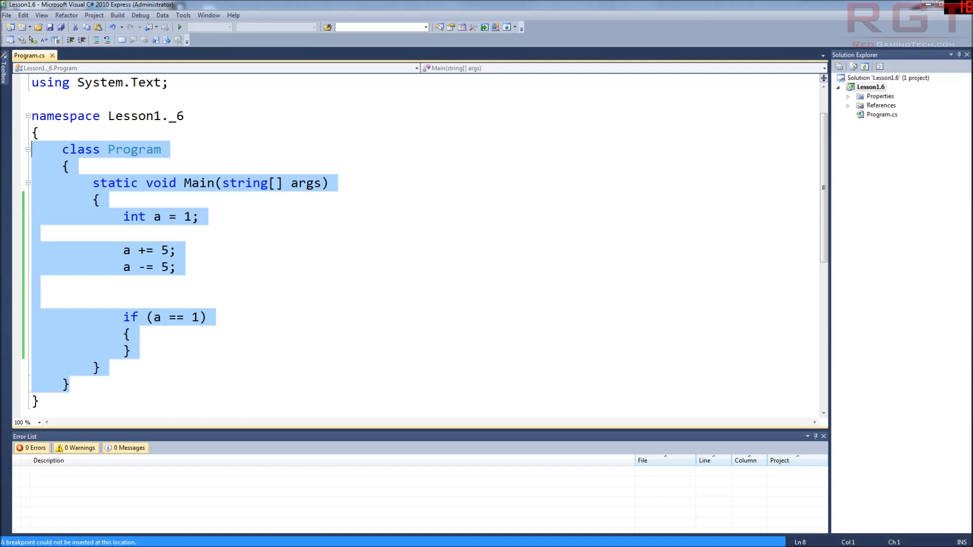
pyautogui.moveTo(195, 221)
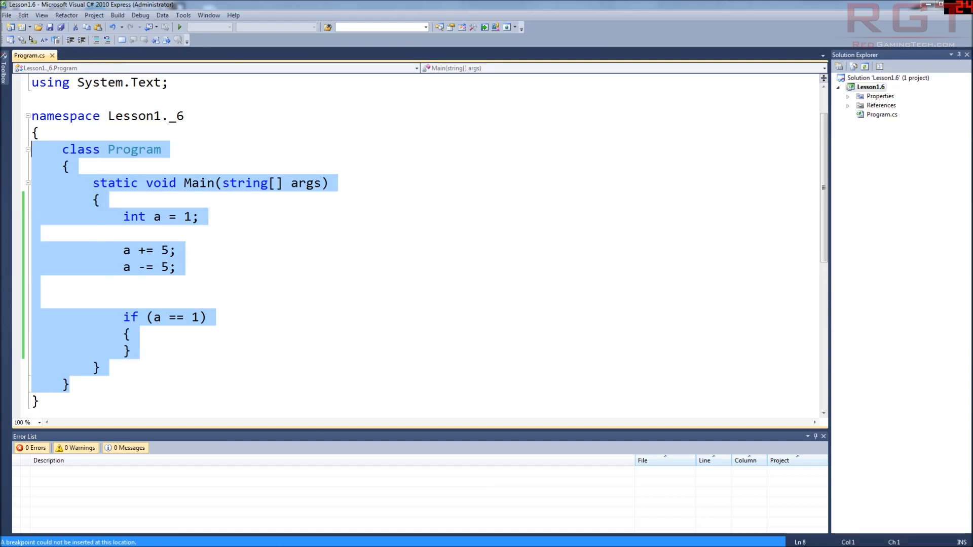
pyautogui.moveTo(125, 188)
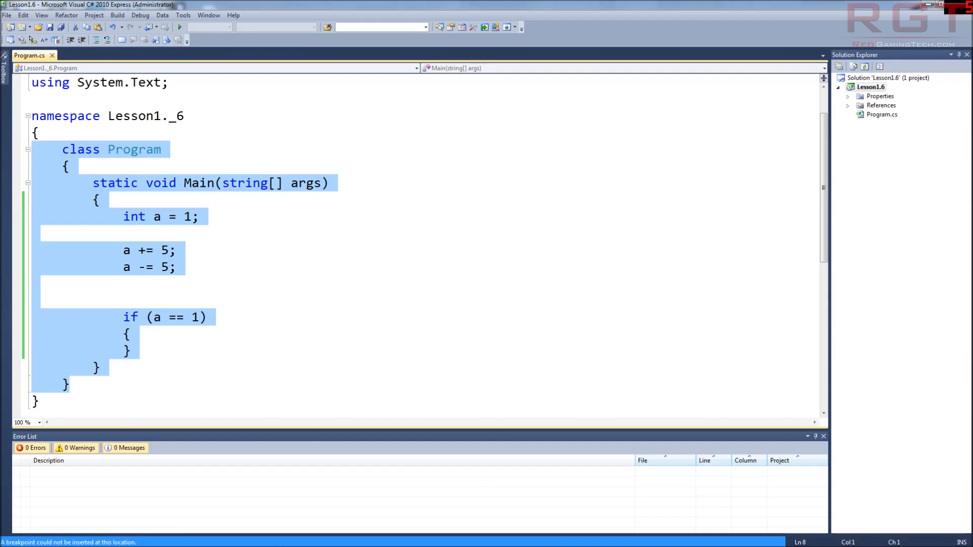
pyautogui.moveTo(143, 227)
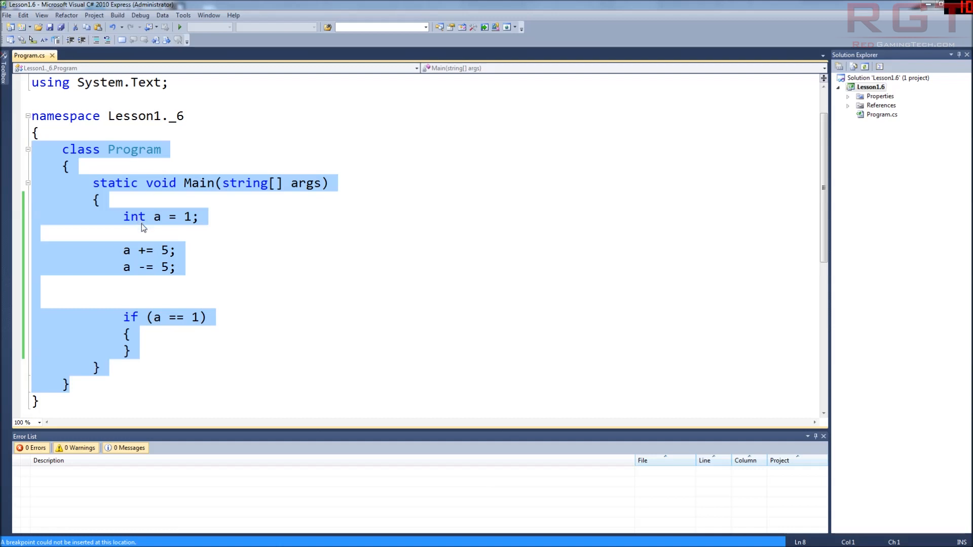
pyautogui.moveTo(144, 225)
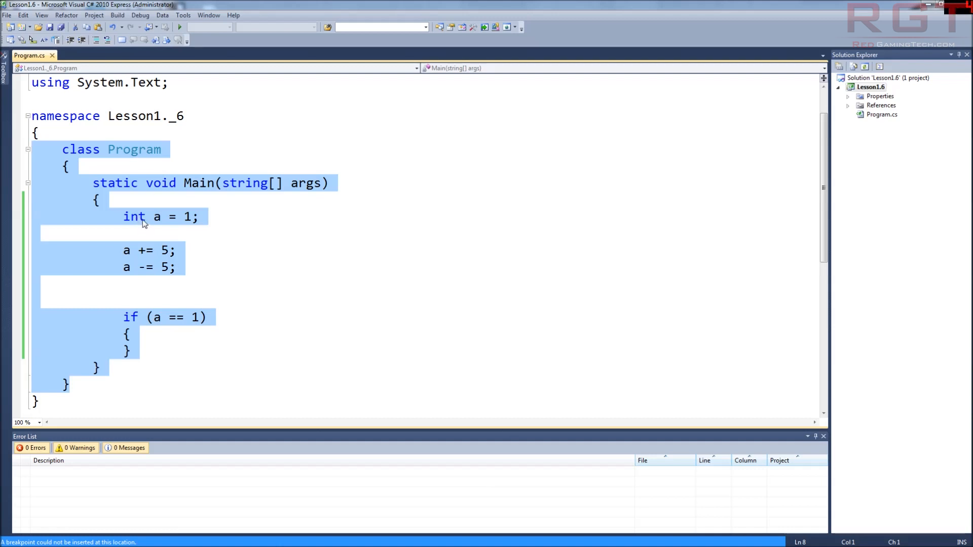
pyautogui.moveTo(147, 227)
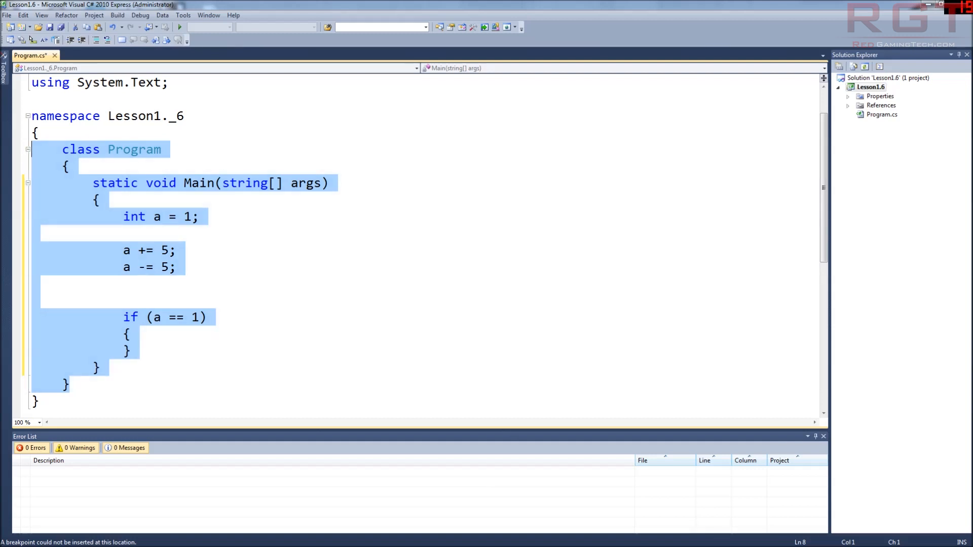
pyautogui.click(206, 317)
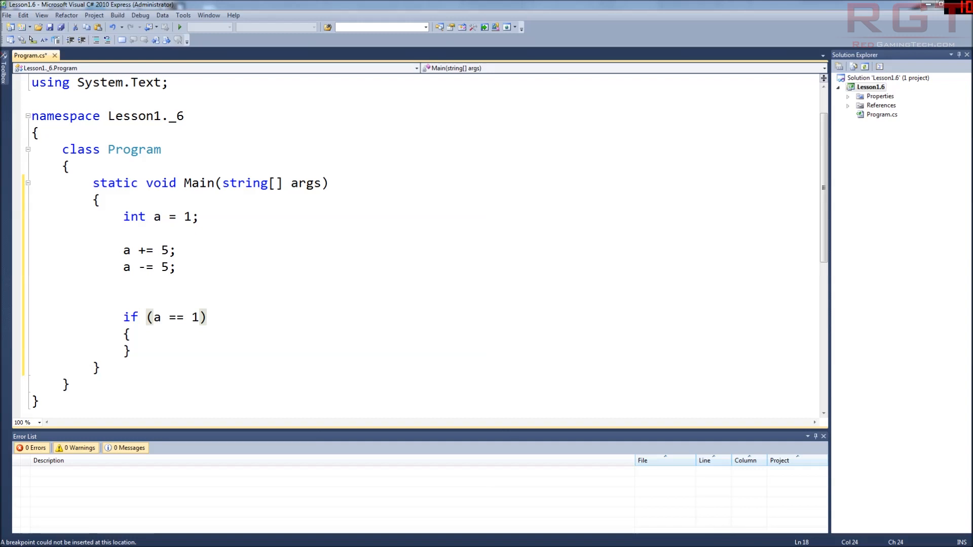
pyautogui.click(208, 317)
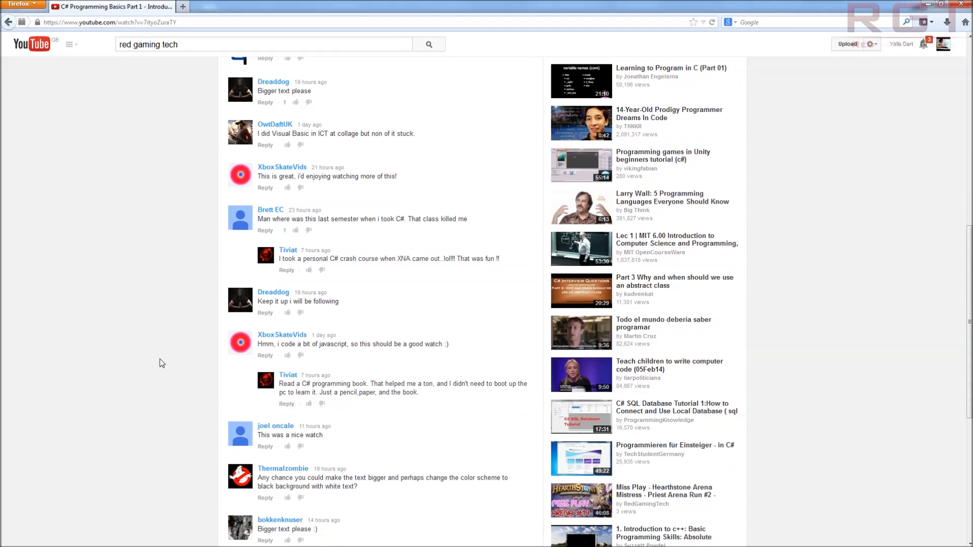
# Step: Read the expanded viewer comment about the first lesson down to the channel owner's reply
pyautogui.scroll(-3)
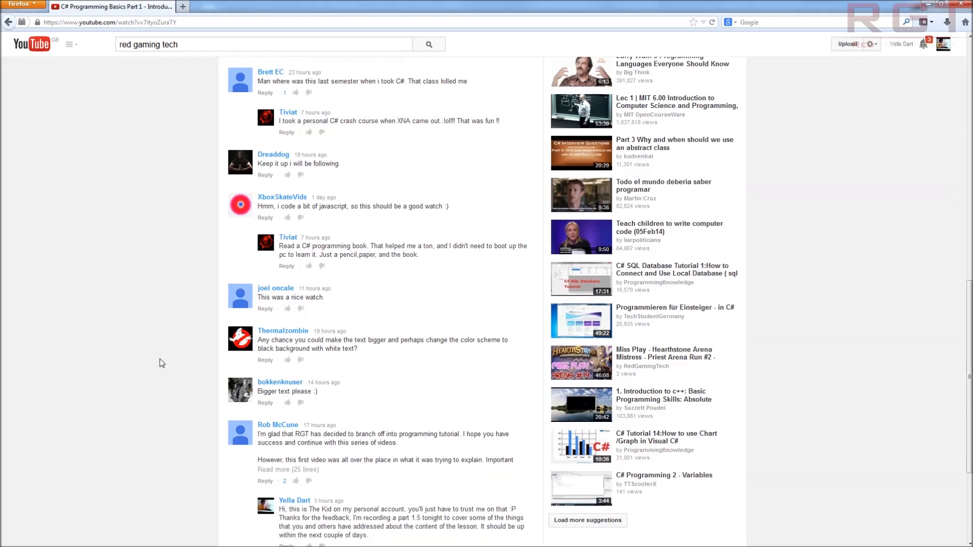
pyautogui.scroll(-3)
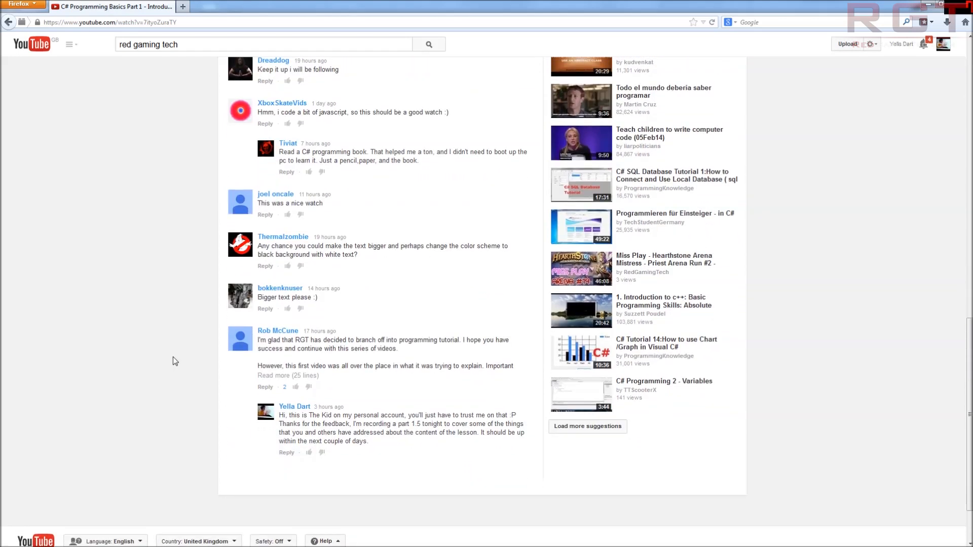
pyautogui.click(288, 375)
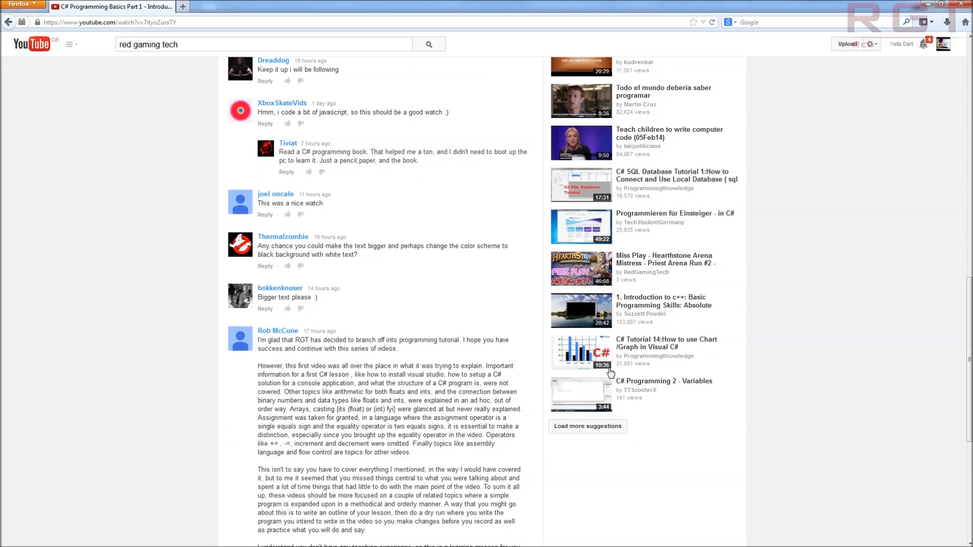
pyautogui.moveTo(522, 329)
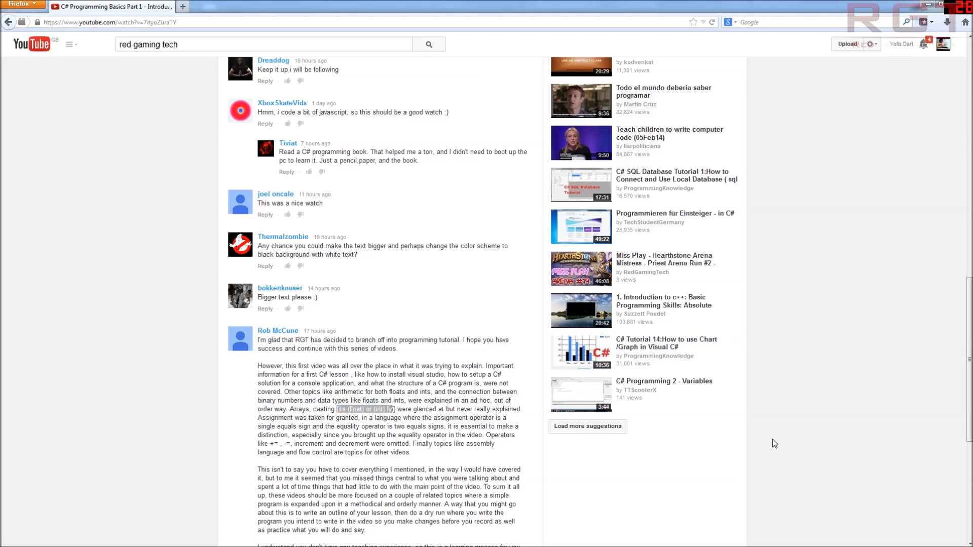
pyautogui.moveTo(762, 439)
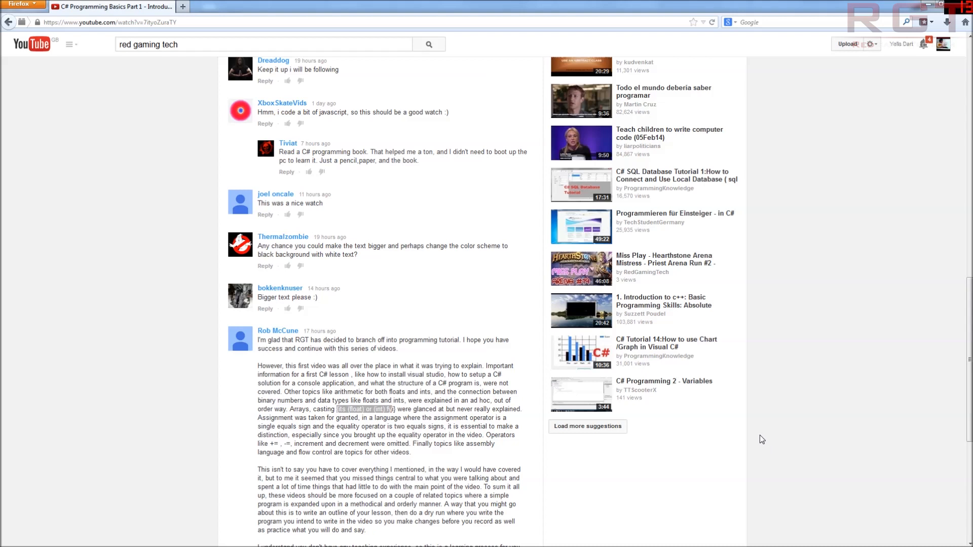
pyautogui.moveTo(677, 420)
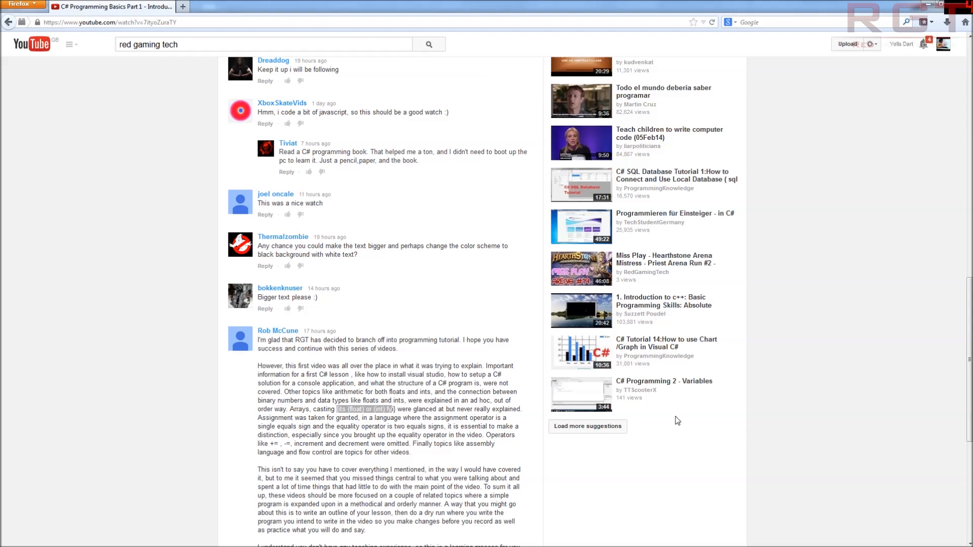
pyautogui.moveTo(652, 432)
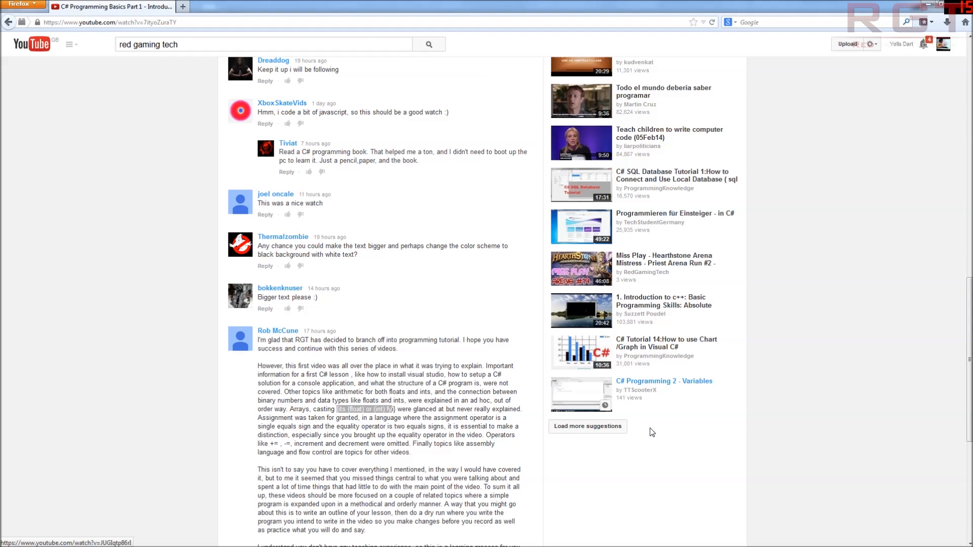
pyautogui.moveTo(629, 442)
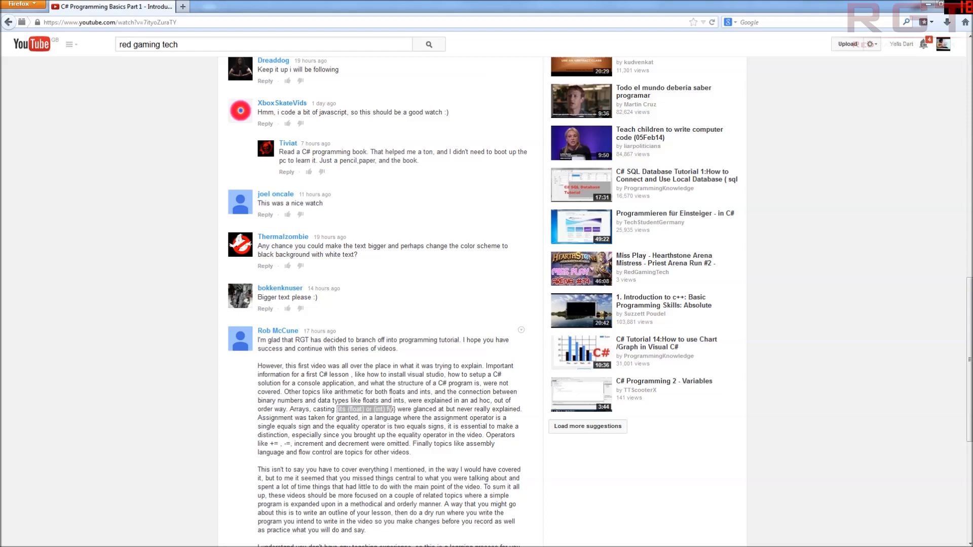
pyautogui.moveTo(641, 479)
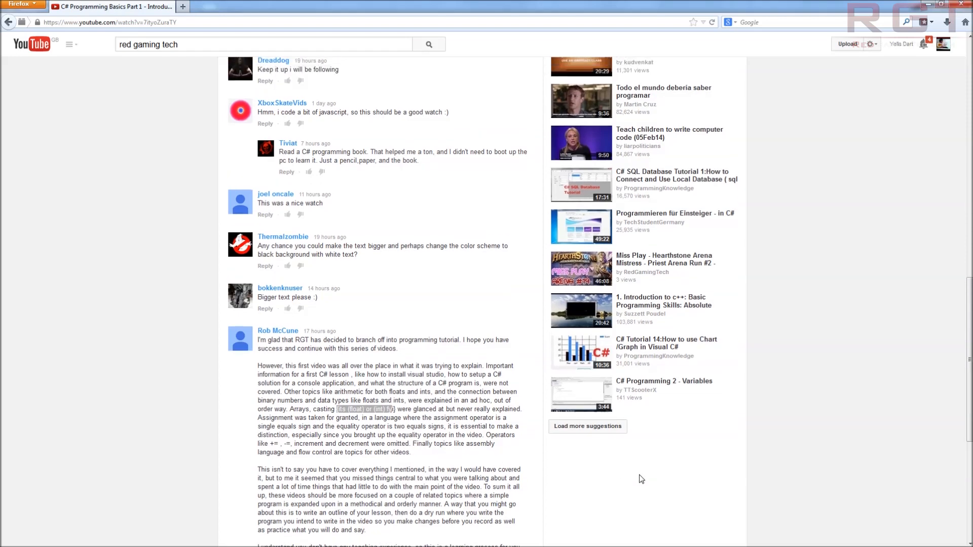
pyautogui.scroll(-3)
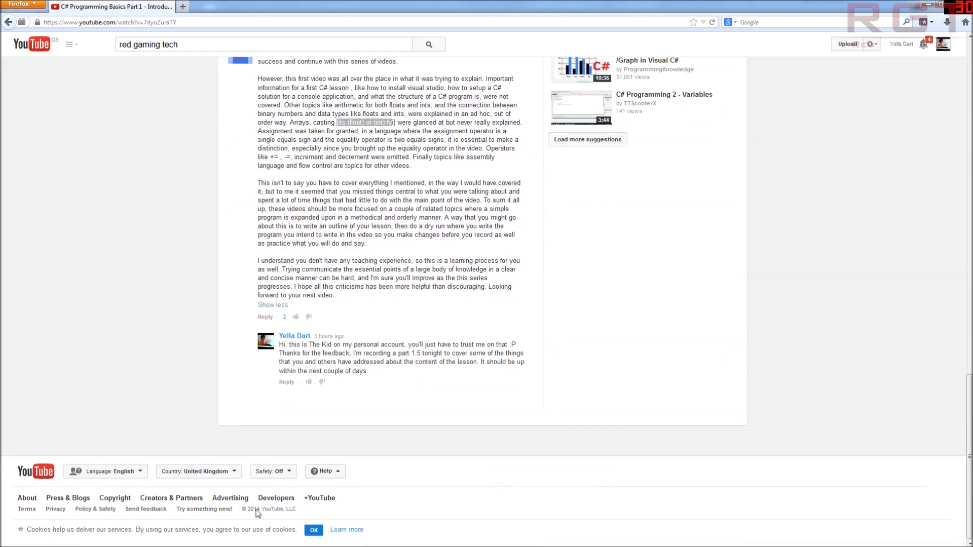
pyautogui.moveTo(924, 3)
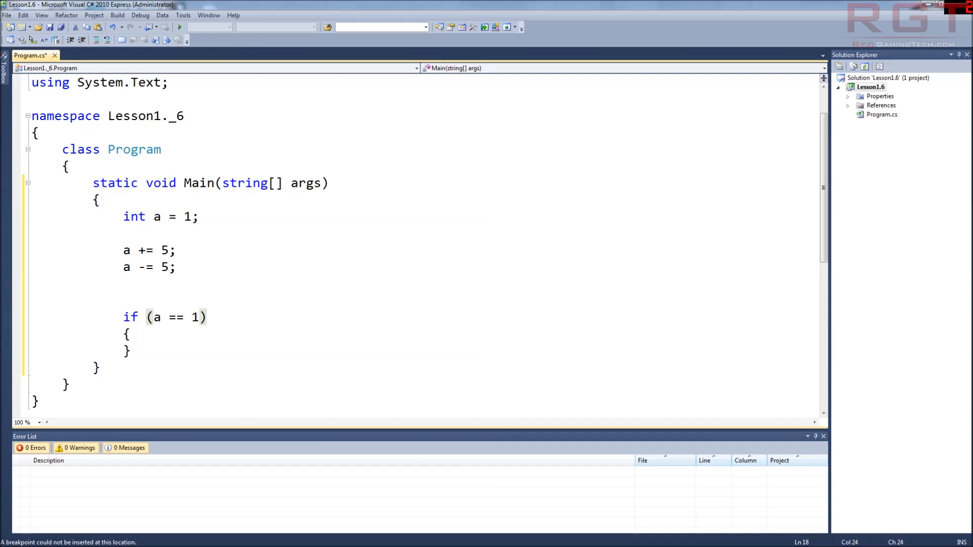
# Step: Bring Visual C# Express back to front with the caret after the if (a == 1) condition
pyautogui.click(207, 317)
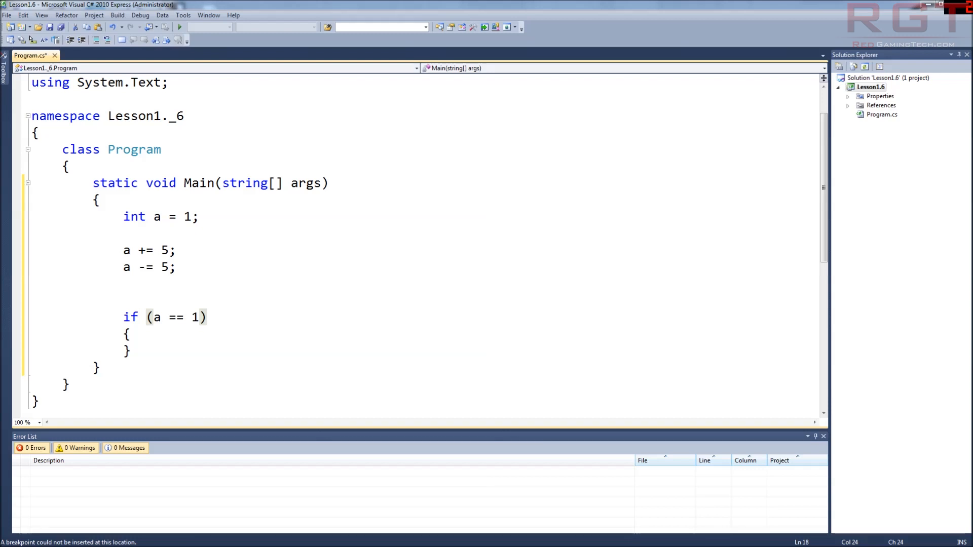
pyautogui.click(207, 317)
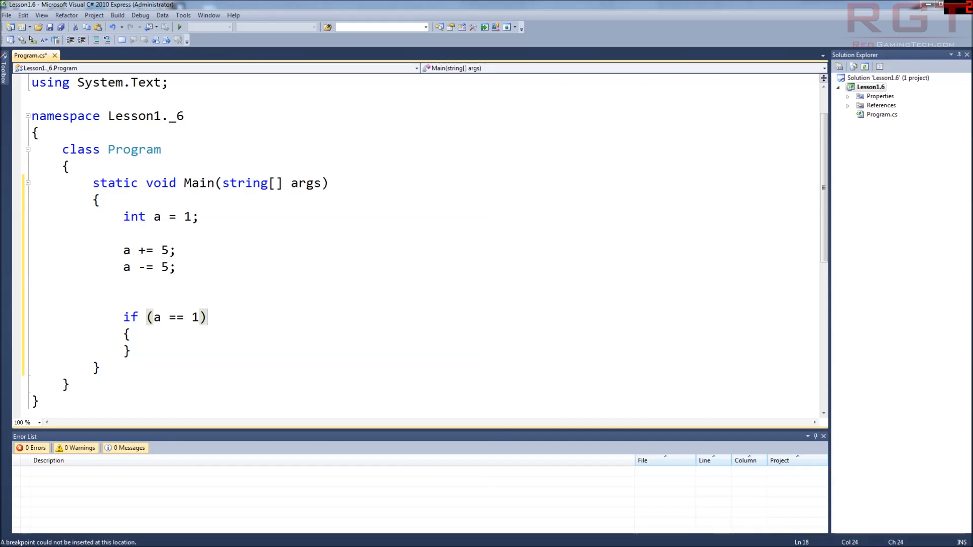